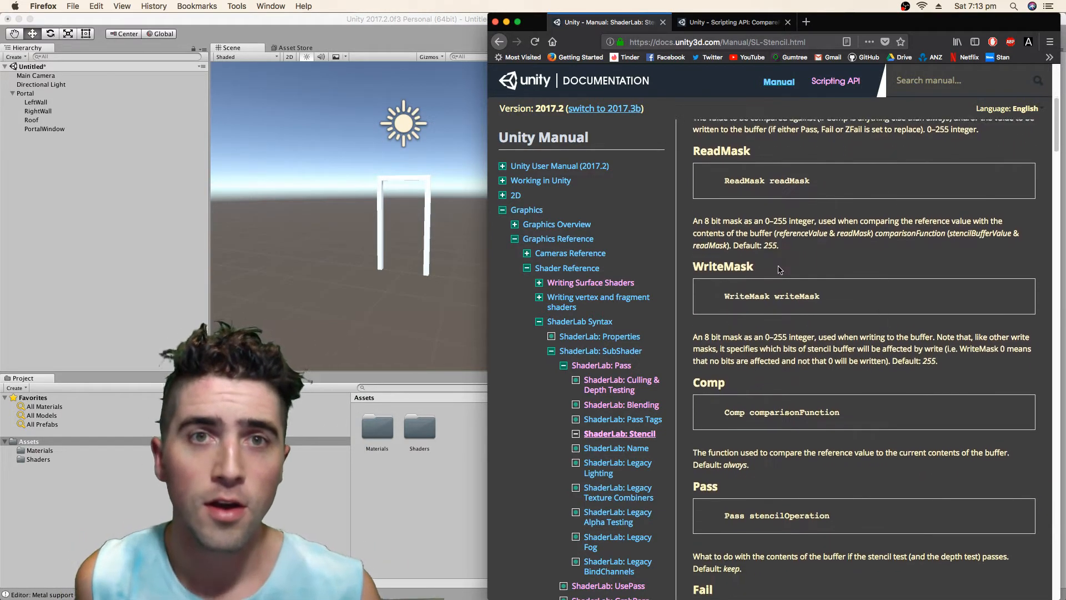
Step: Read through the ShaderLab Stencil page and switch to the CompareFunction Scripting API reference
{"action": "scroll", "scroll_direction": "down", "scroll_amount": 3}
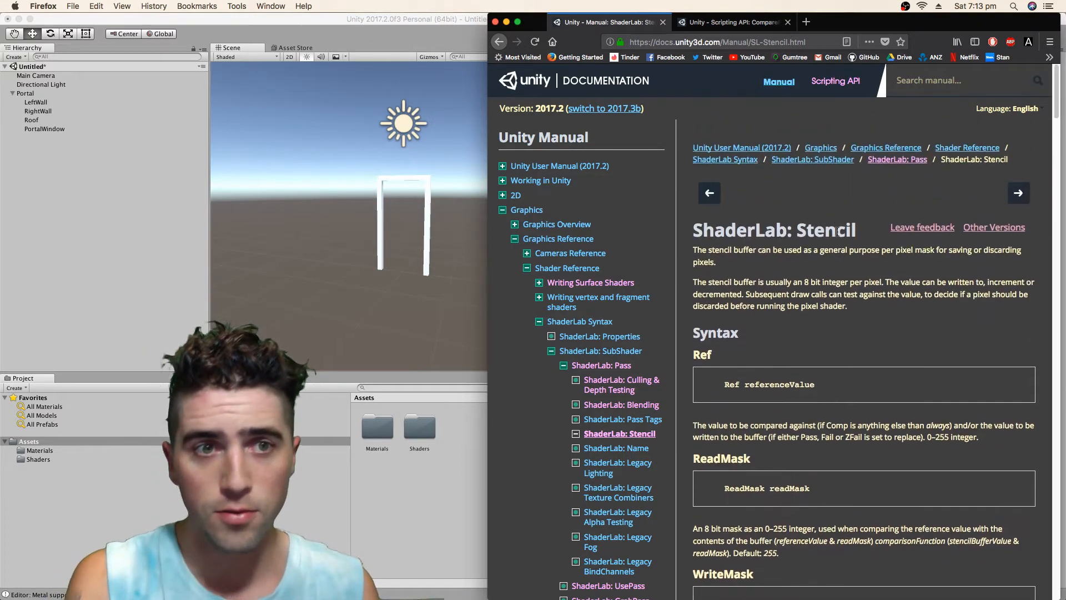
{"action": "scroll", "scroll_direction": "down", "scroll_amount": 3}
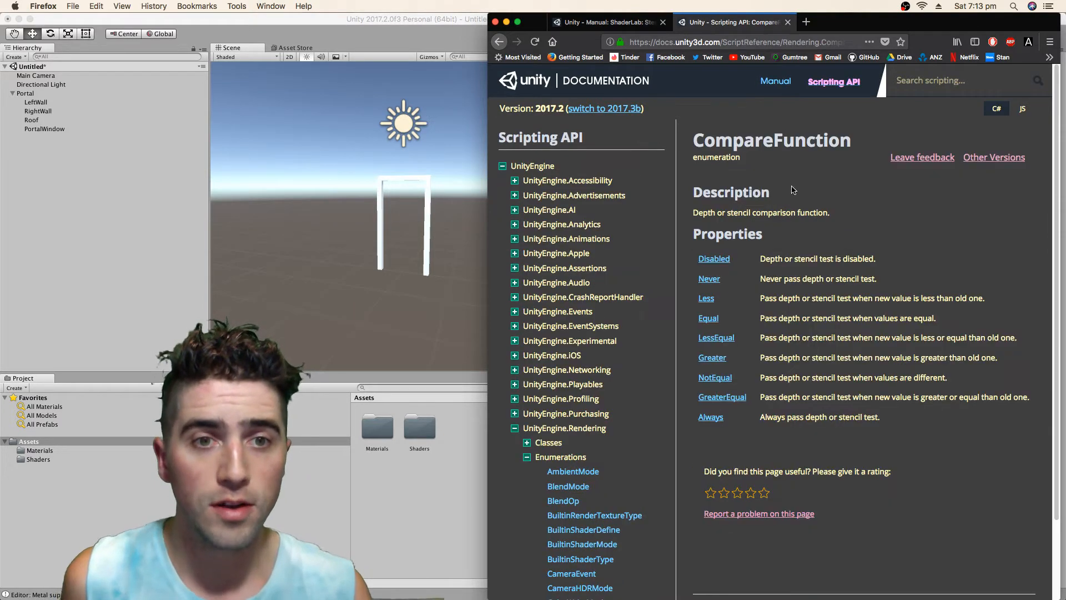
{"action": "left_click_drag", "start_coordinate": [693, 259], "coordinate": [877, 417]}
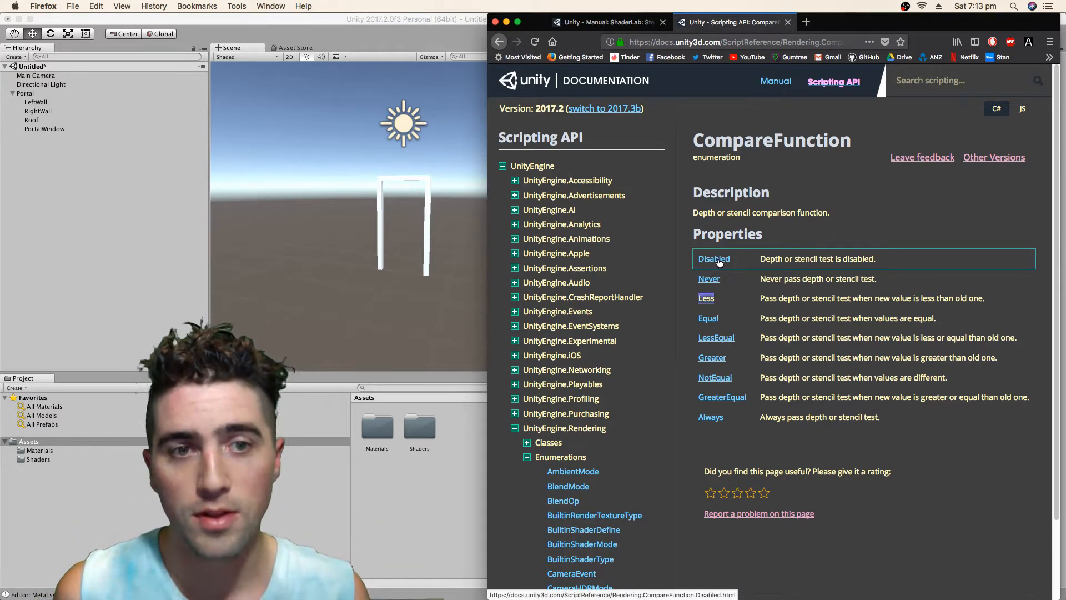
{"action": "left_click", "coordinate": [706, 297]}
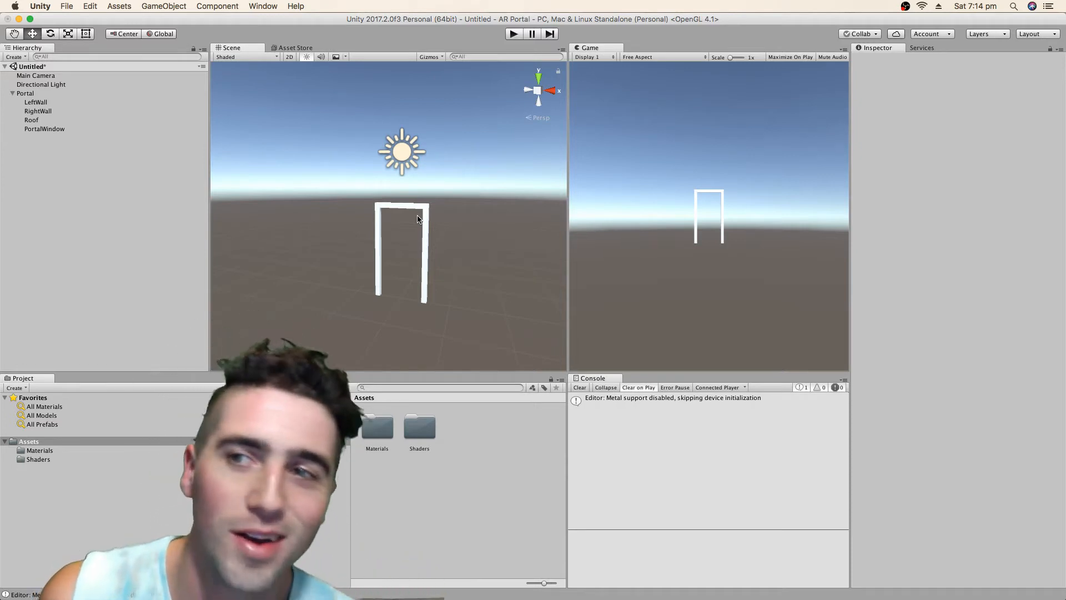
Step: Add a cube via GameObject > 3D Object, push it beyond the portal, and scatter three duplicates beside it
{"action": "left_click", "coordinate": [165, 7]}
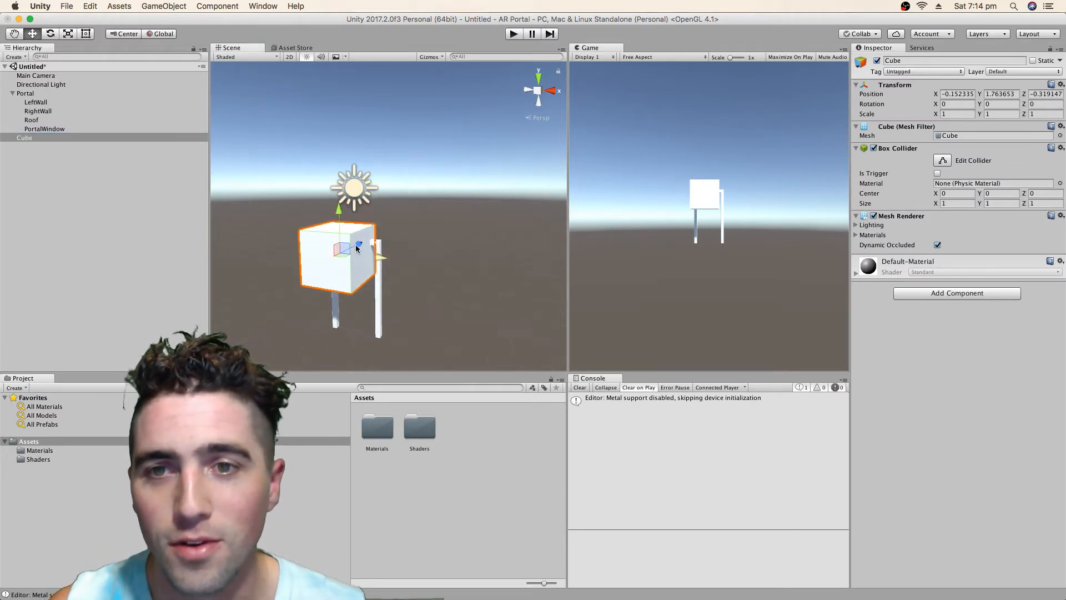
{"action": "left_click_drag", "start_coordinate": [356, 247], "coordinate": [406, 276]}
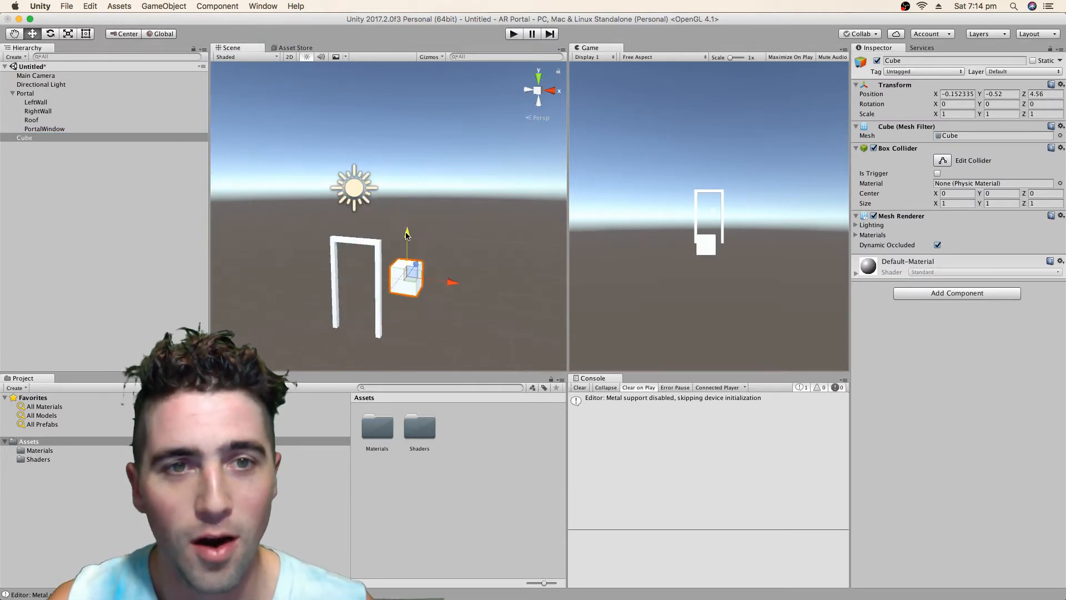
{"action": "left_click_drag", "start_coordinate": [406, 276], "coordinate": [427, 228]}
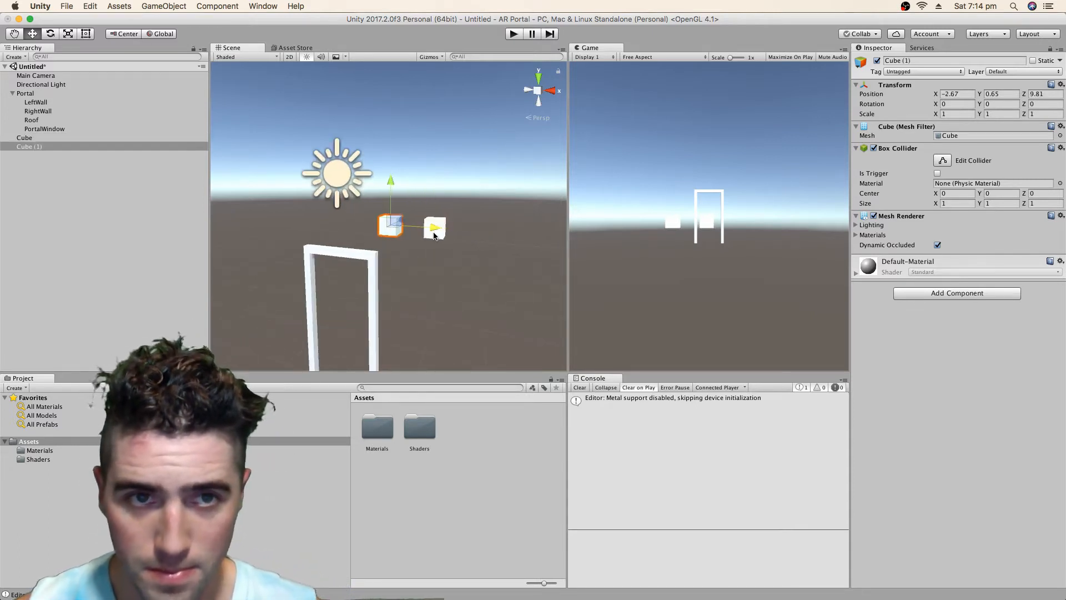
{"action": "left_click_drag", "start_coordinate": [391, 226], "coordinate": [410, 246]}
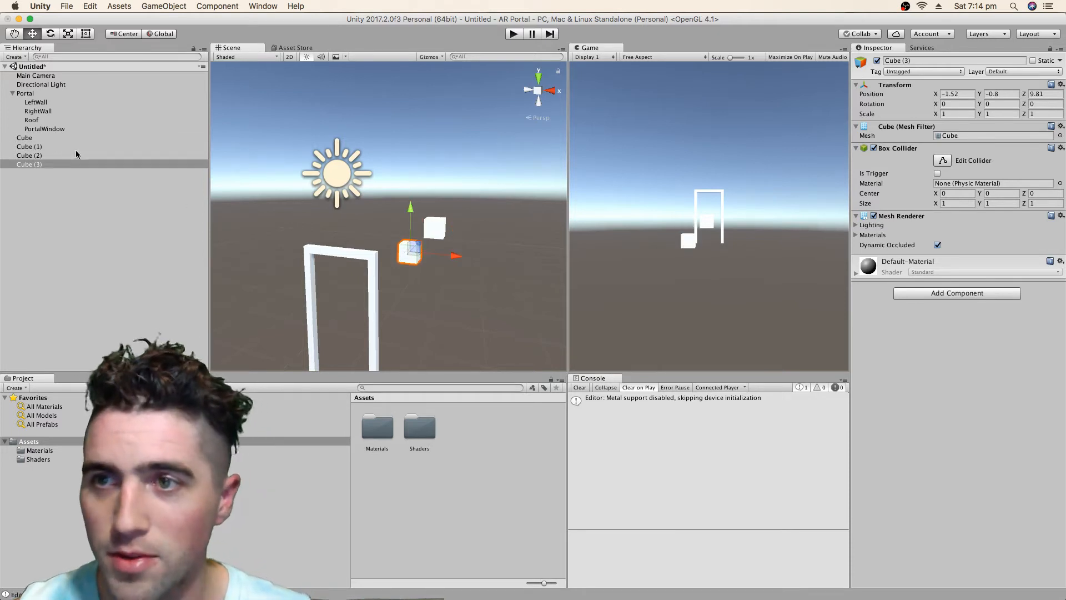
{"action": "left_click_drag", "start_coordinate": [409, 252], "coordinate": [457, 257]}
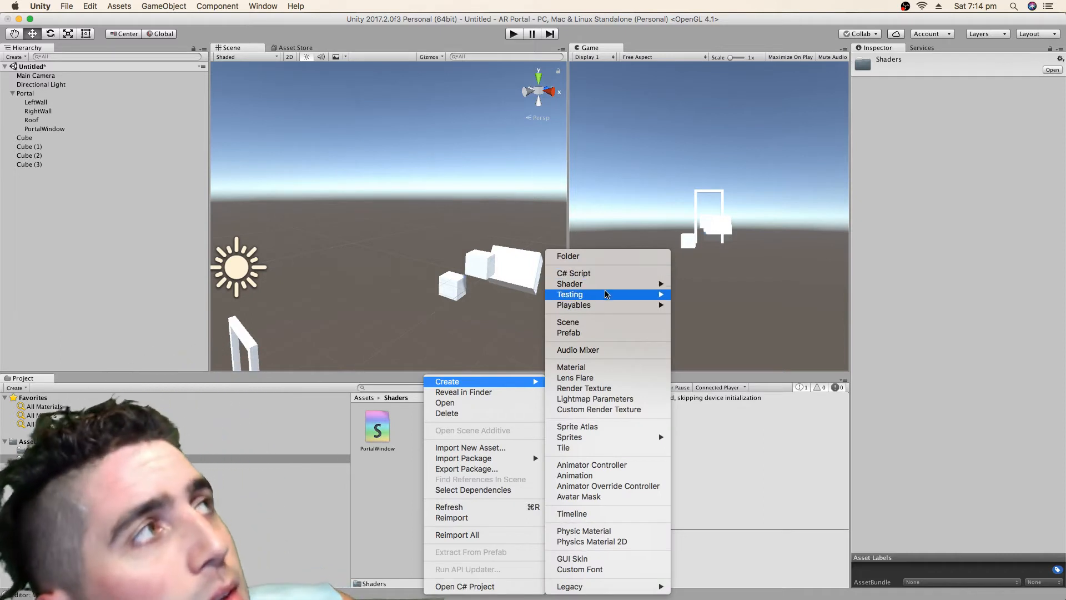
{"action": "mouse_move", "coordinate": [570, 283]}
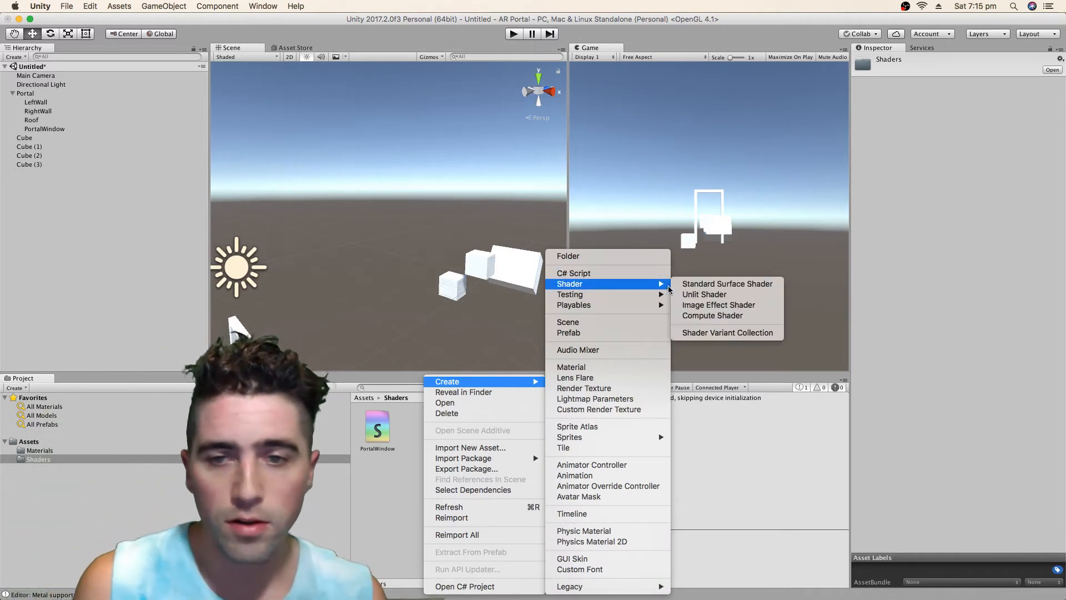
{"action": "mouse_move", "coordinate": [727, 283]}
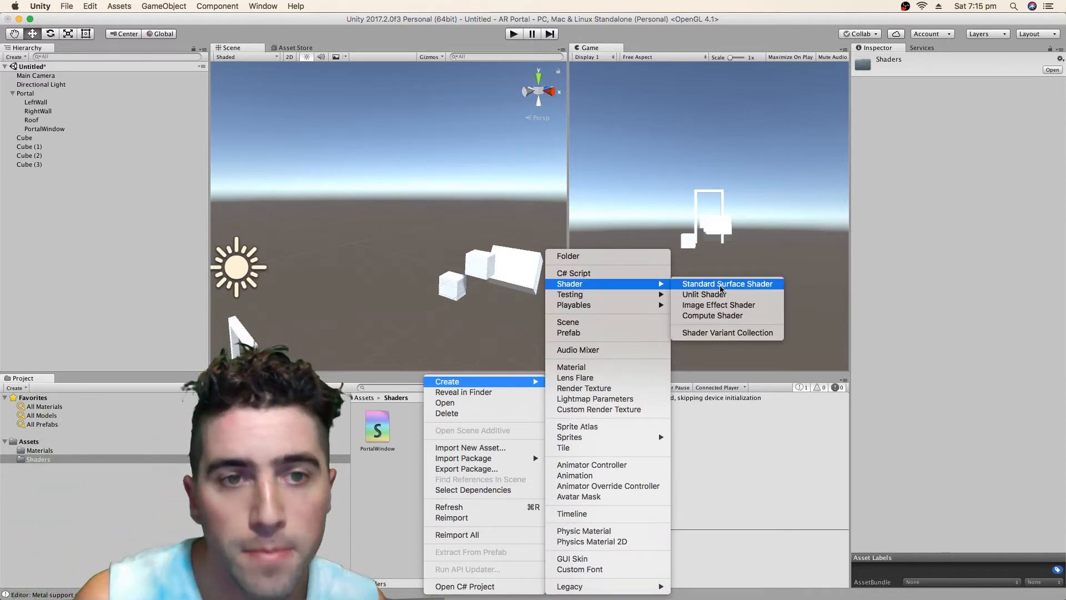
Step: Create a new shader named StencilFilter in the Shaders folder beside PortalWindow
{"action": "left_click", "coordinate": [702, 294]}
{"action": "type", "text": "StencilFil"}
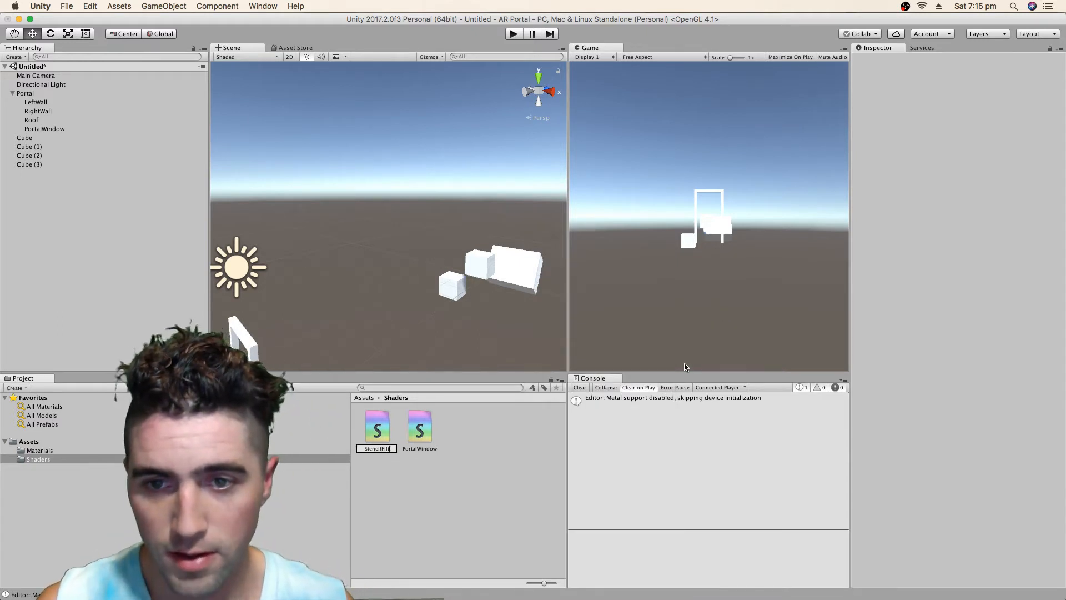
{"action": "left_click", "coordinate": [420, 425]}
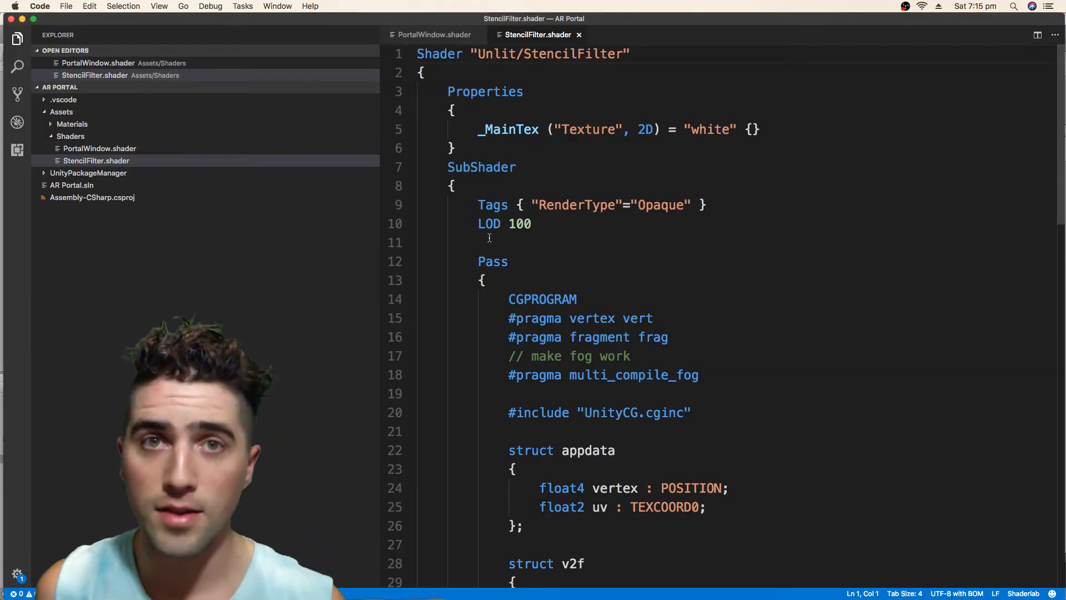
Step: Name the shader Custom/StencilFilter and strip its pass down to an empty skeleton
{"action": "type", "text": "C"}
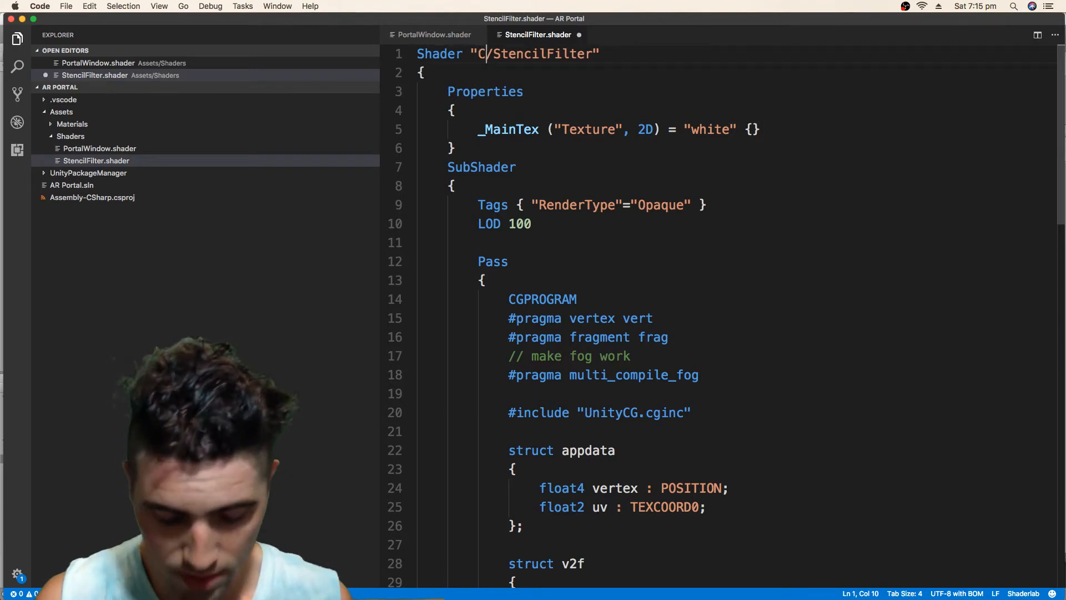
{"action": "type", "text": "ustom"}
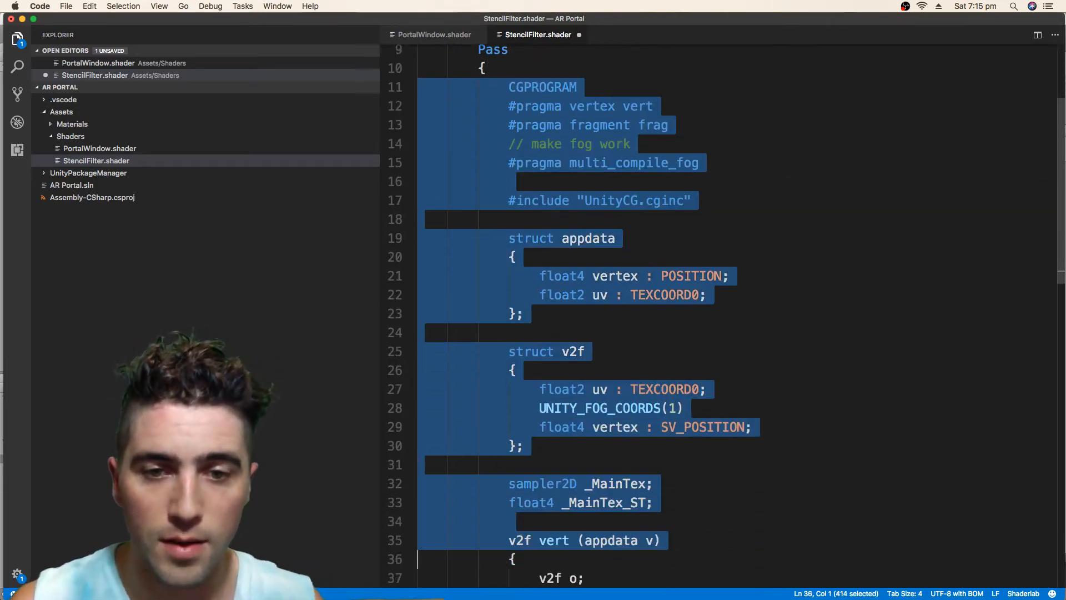
{"action": "scroll", "scroll_direction": "down", "scroll_amount": 3}
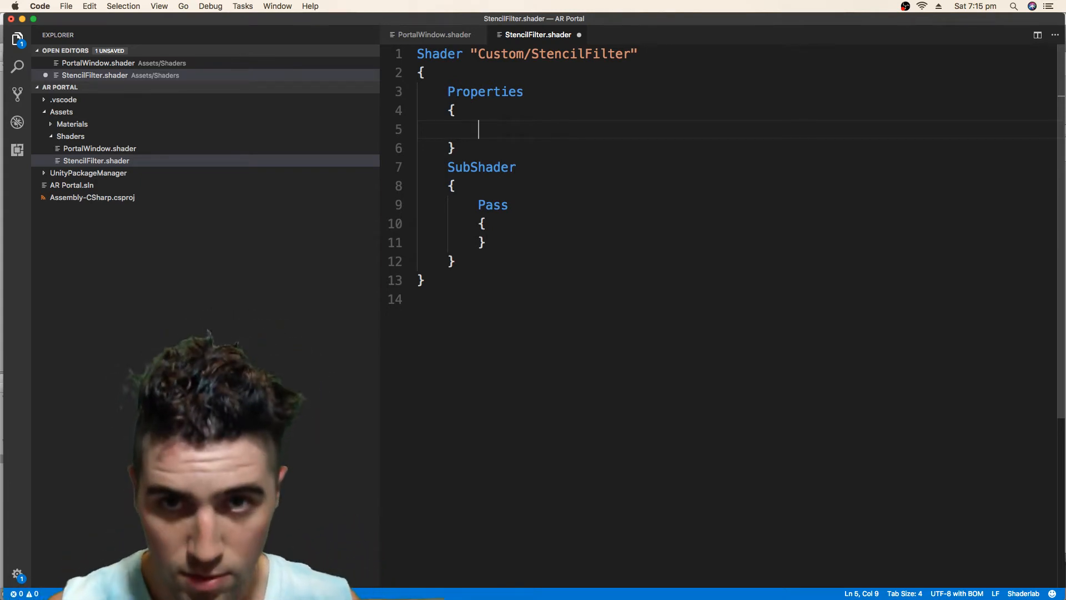
Step: Declare _Color ("Color", Color) = (1,1,1,1) in Properties and start an [Enum()] line beneath it
{"action": "type", "text": "_Color"}
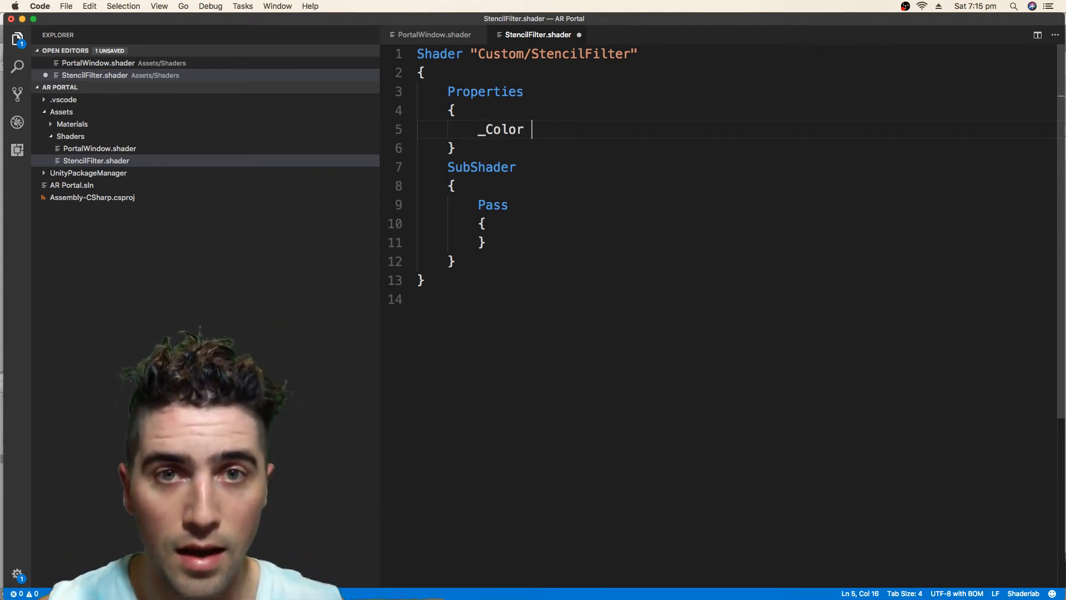
{"action": "type", "text": "(\"Co"}
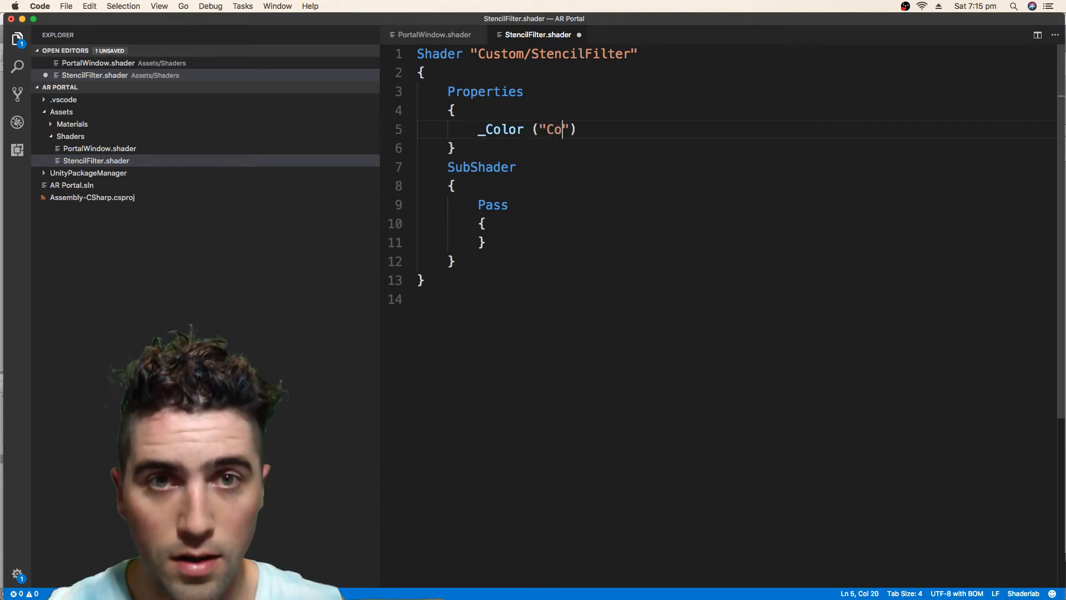
{"action": "type", "text": "lor\","}
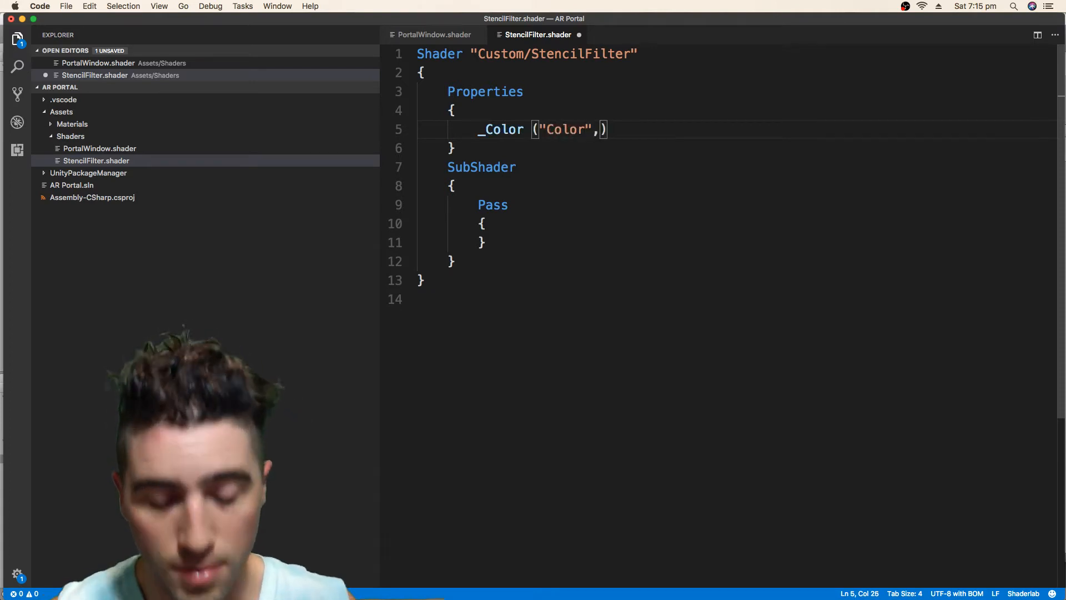
{"action": "type", "text": "Color"}
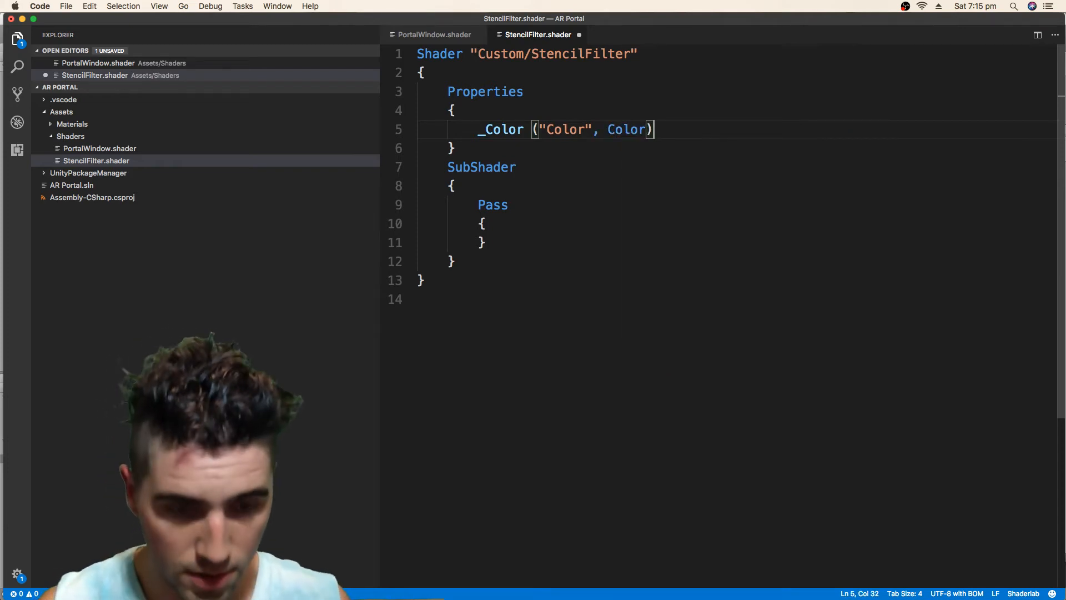
{"action": "type", "text": "= (1,1,1,1"}
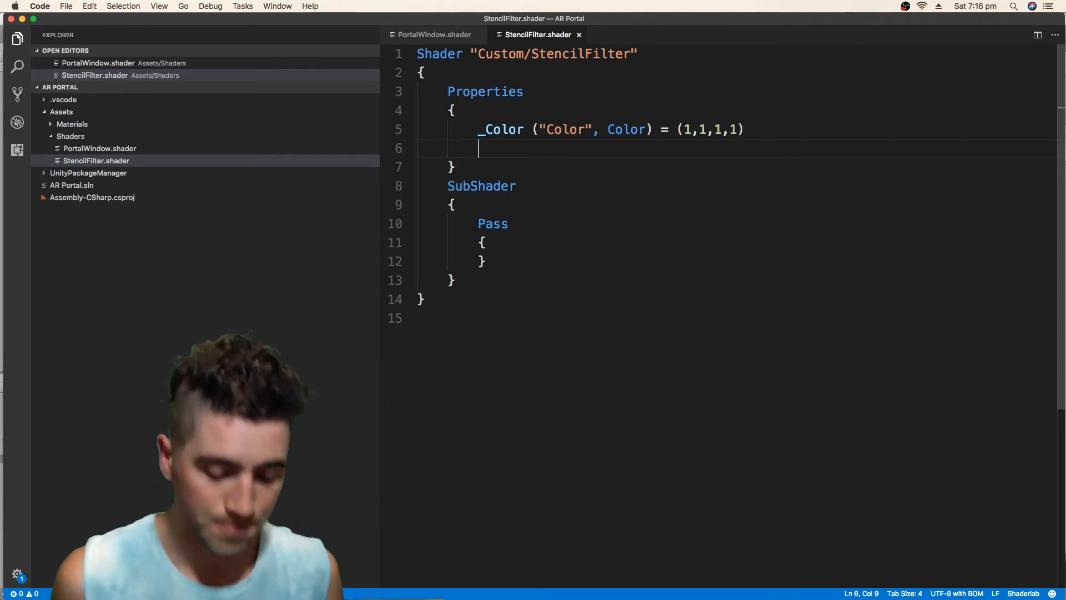
{"action": "type", "text": "[En"}
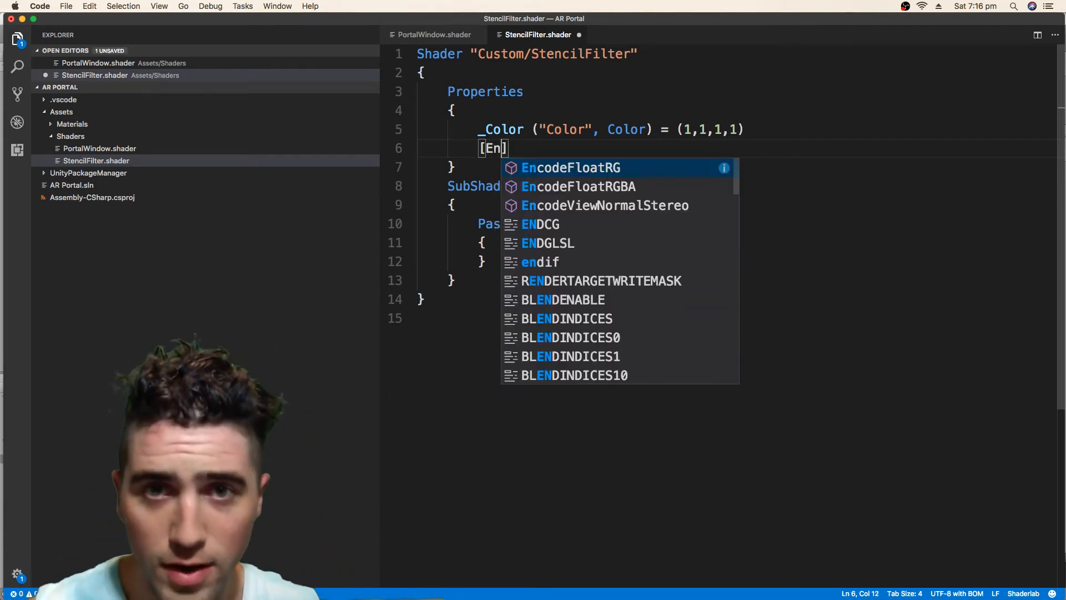
{"action": "type", "text": "um()"}
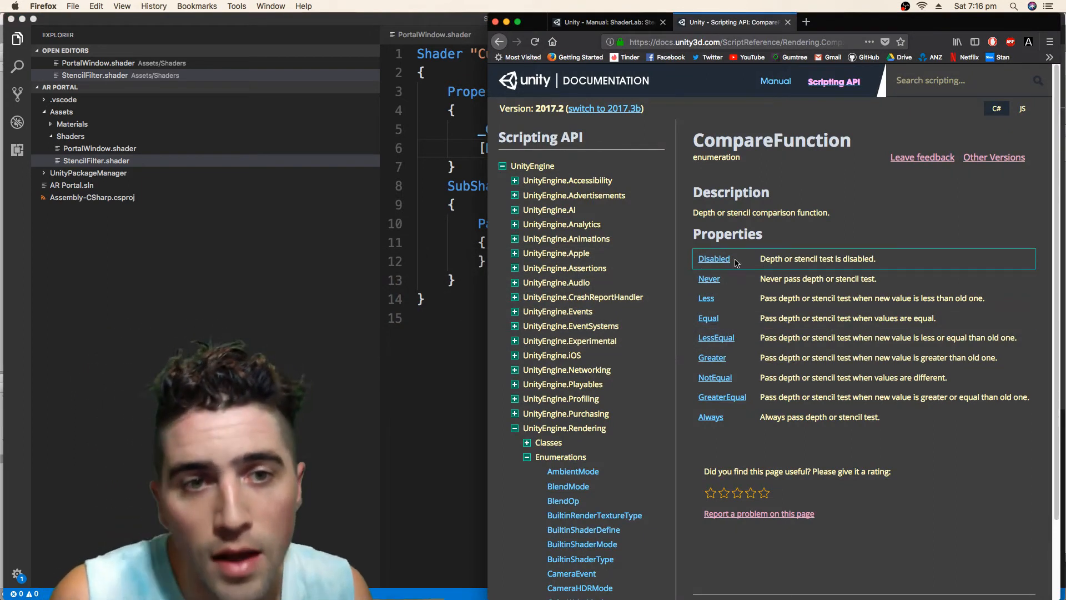
{"action": "mouse_move", "coordinate": [710, 278]}
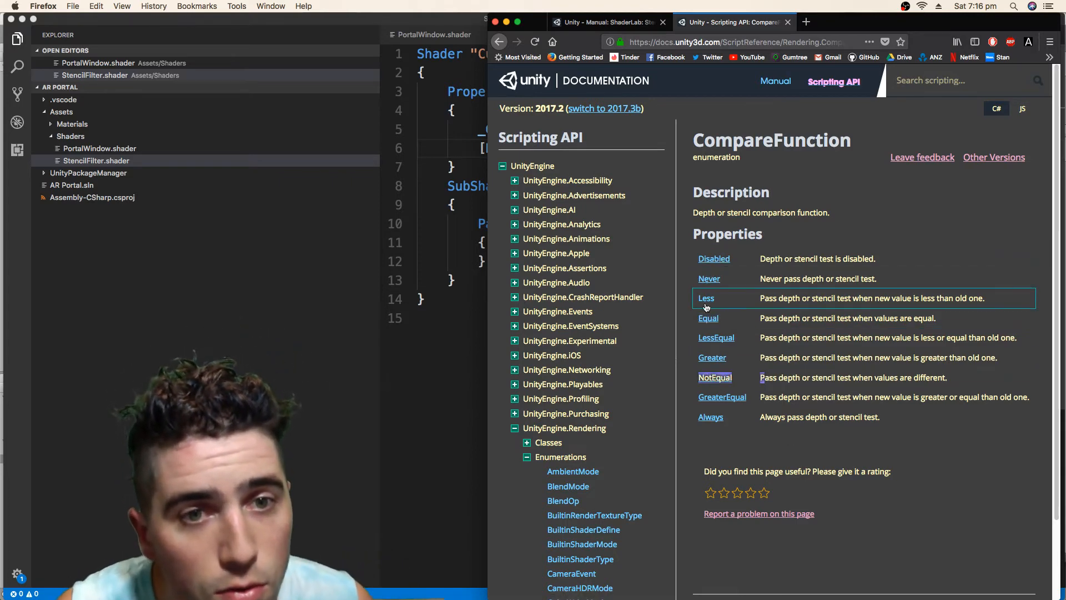
{"action": "mouse_move", "coordinate": [716, 338]}
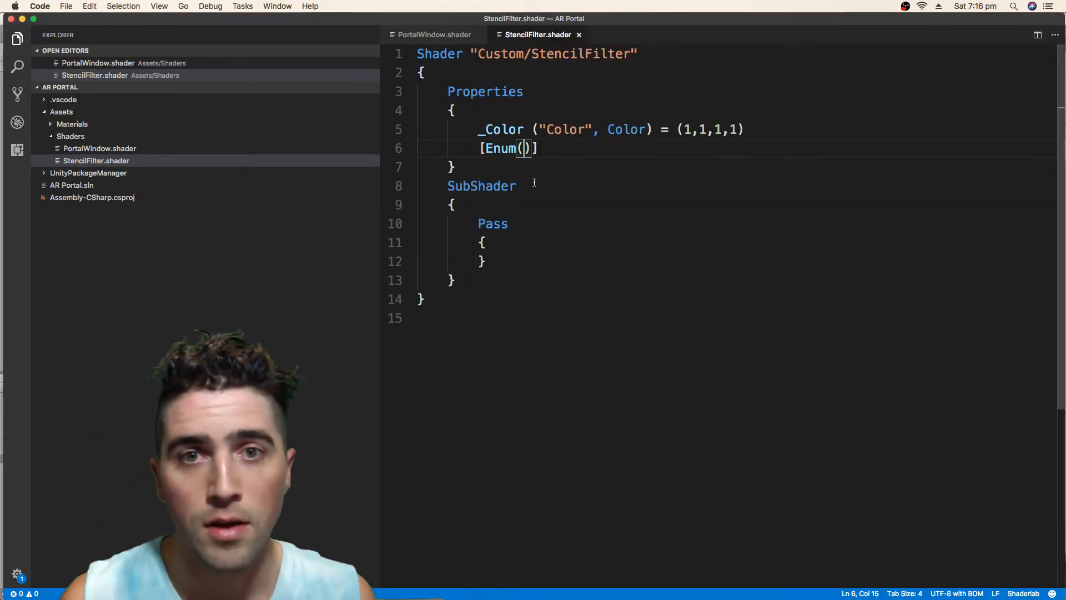
Step: Fill the enum as [Enum(Equal,3,NotEqual,6)] and name the property _StencilTest
{"action": "type", "text": "Equal"}
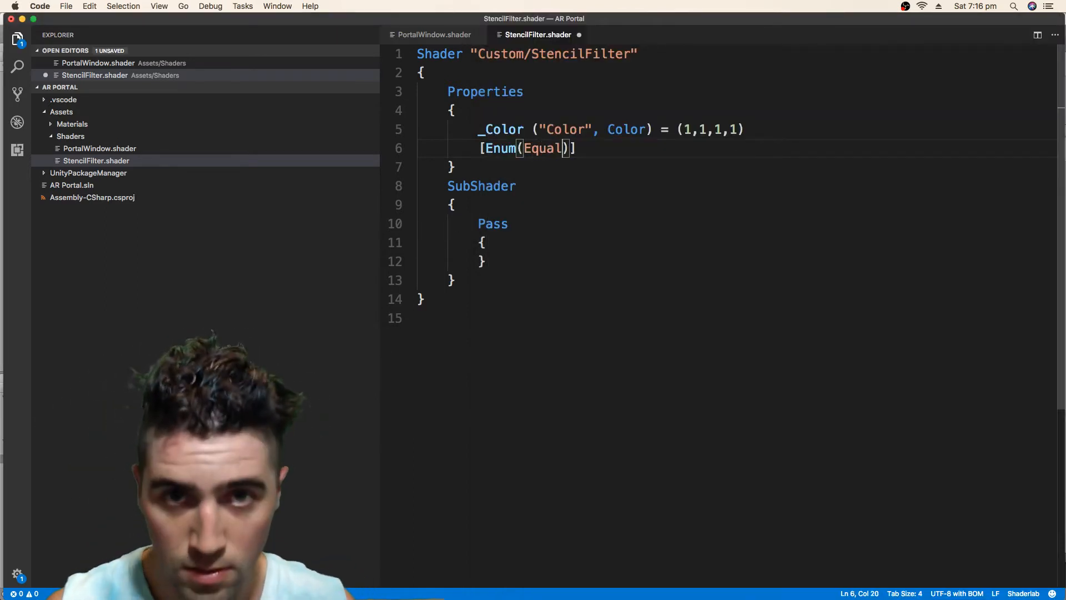
{"action": "type", "text": ",3,"}
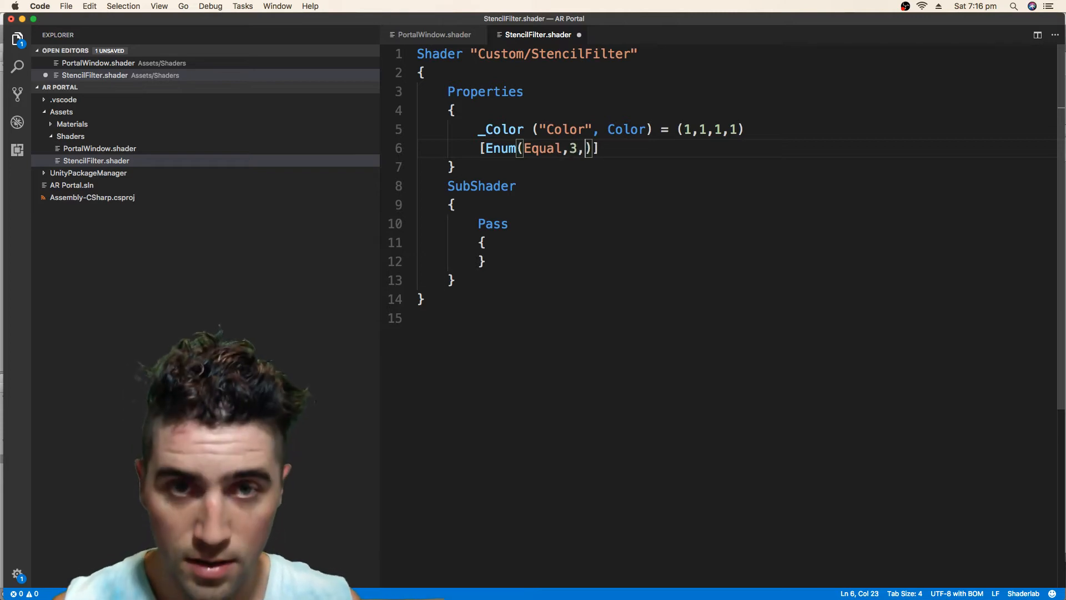
{"action": "type", "text": "NotE"}
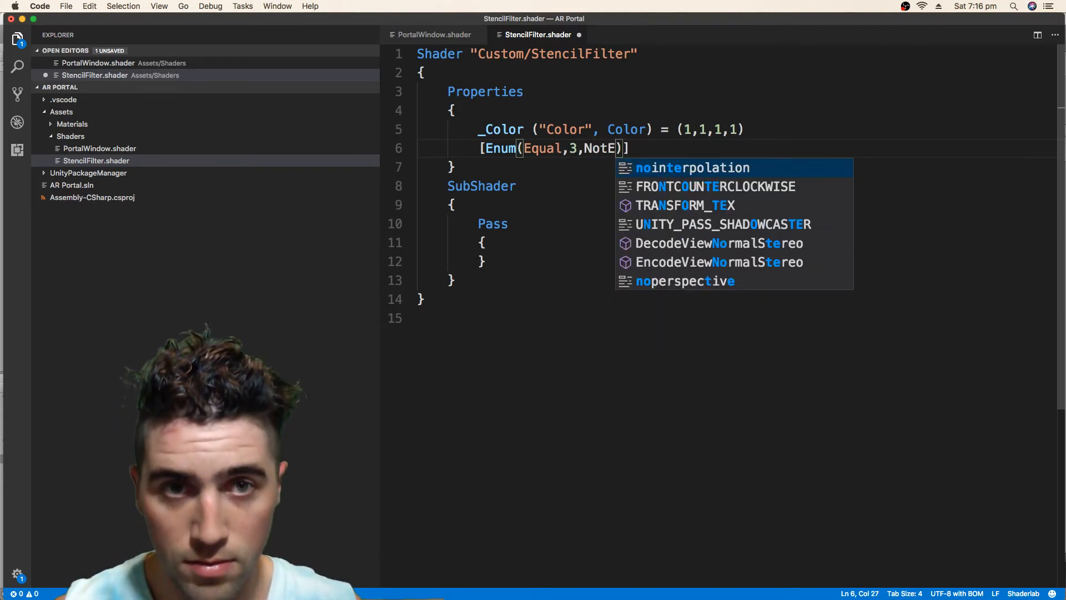
{"action": "type", "text": "qya"}
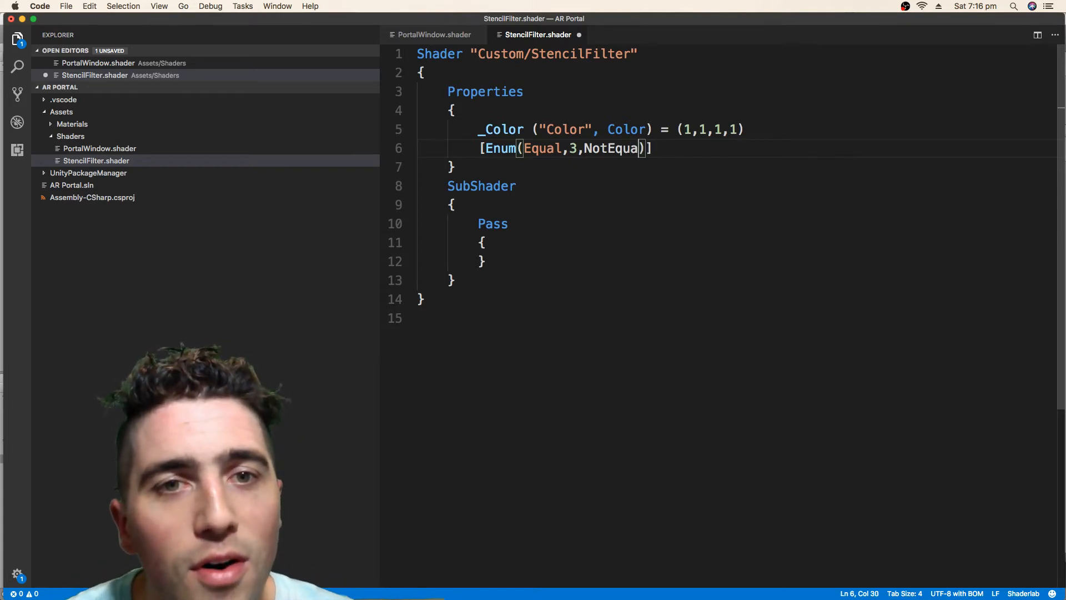
{"action": "type", "text": "l,6"}
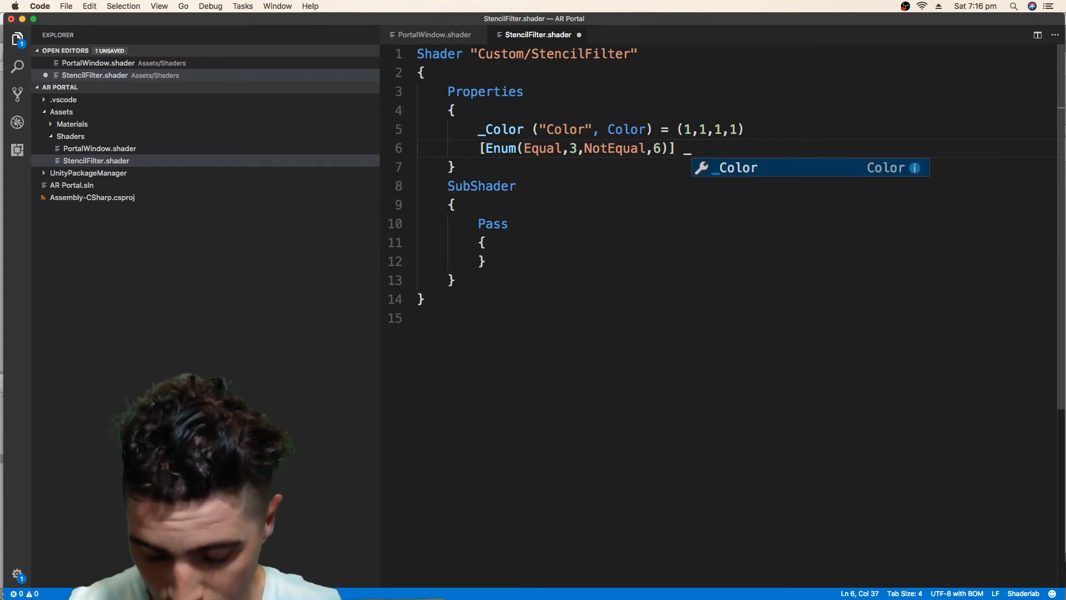
{"action": "type", "text": "StencilTest"}
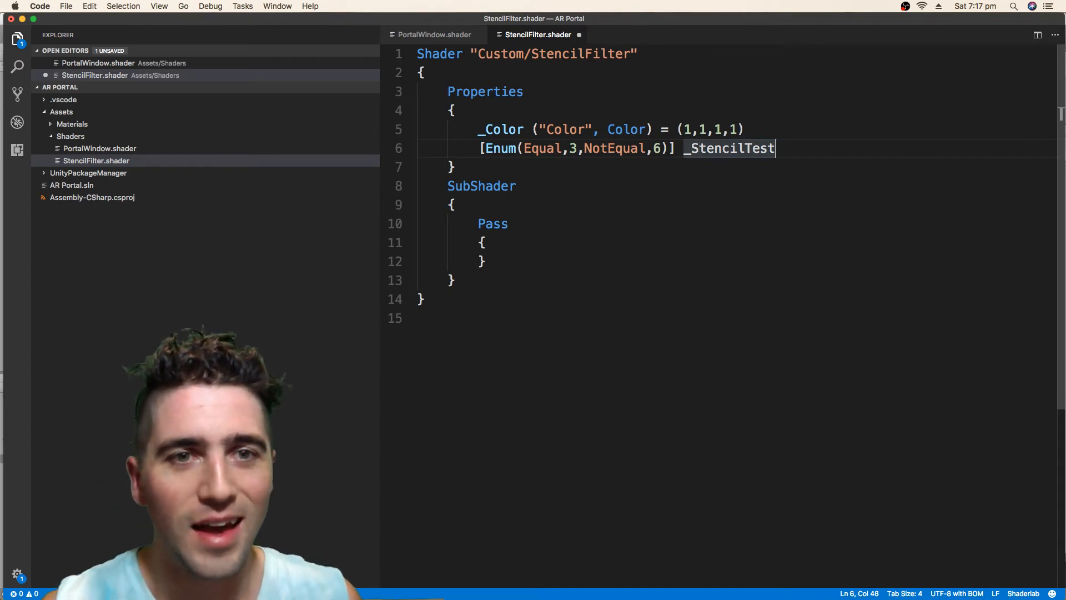
Step: Complete the property as ("Stencil Test", int) = 6
{"action": "type", "text": "(\"\")"}
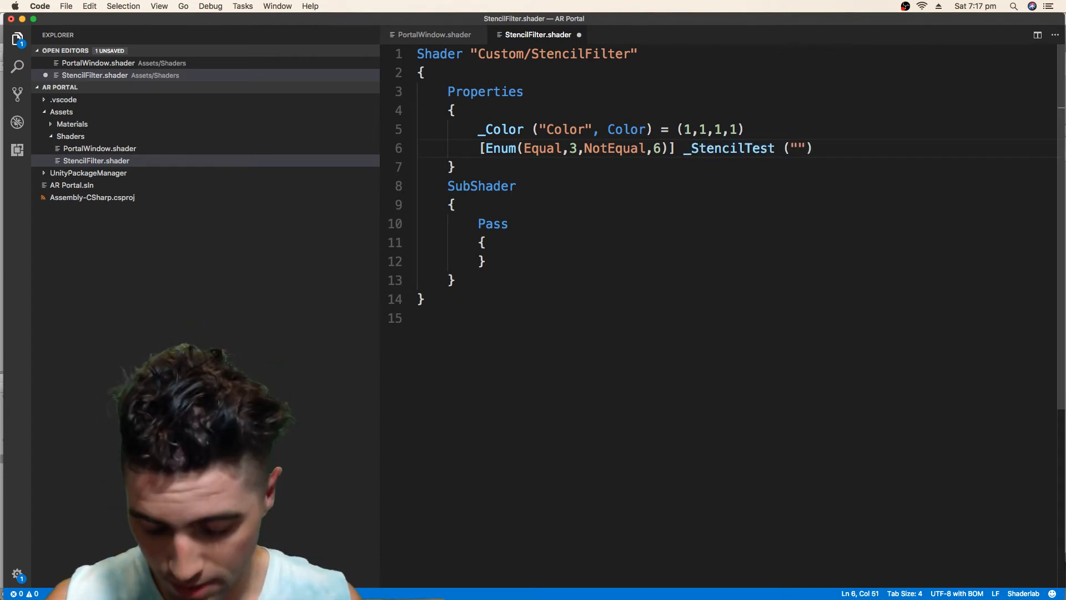
{"action": "type", "text": "Stencil Test"}
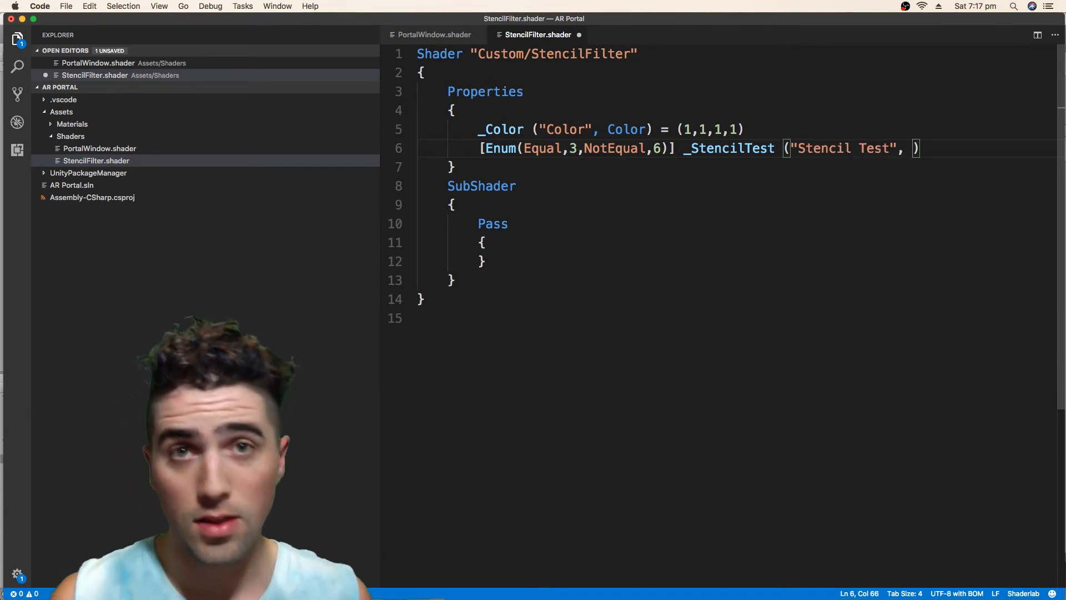
{"action": "type", "text": "int"}
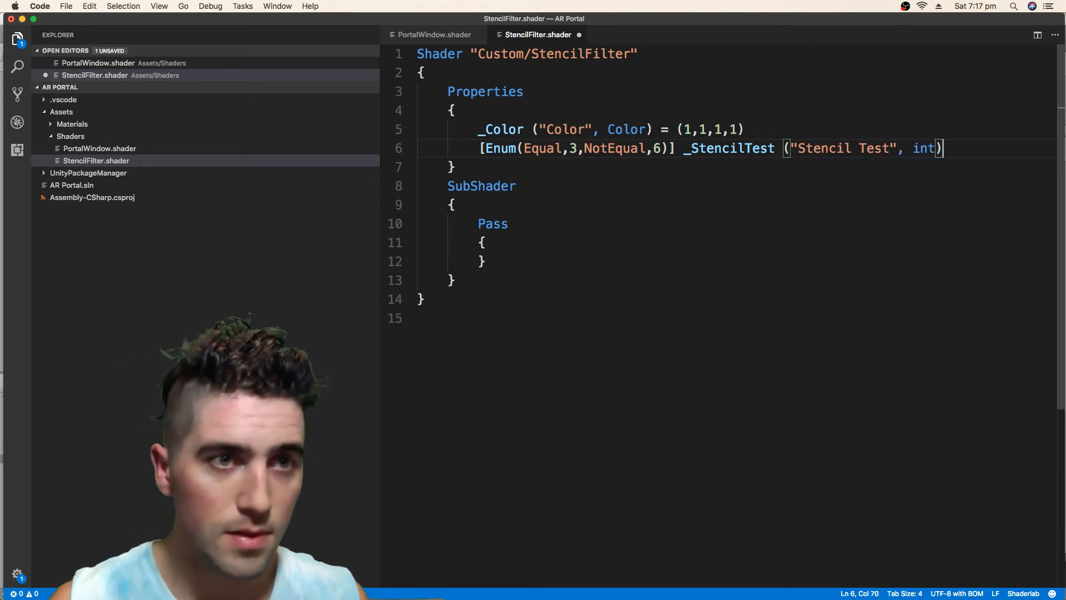
{"action": "type", "text": "="}
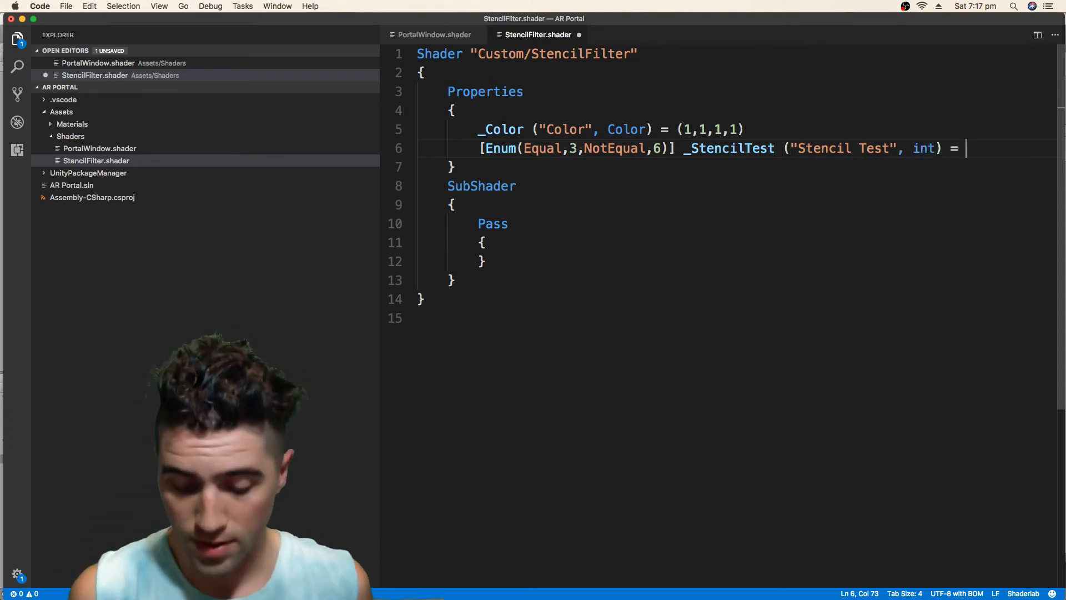
{"action": "type", "text": "6"}
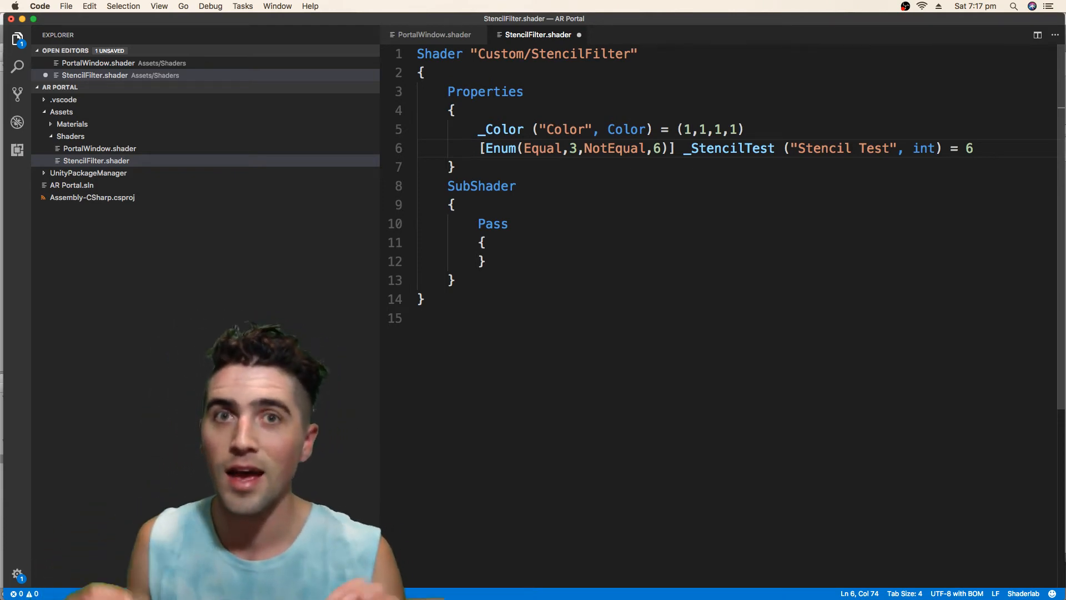
{"action": "left_click", "coordinate": [452, 204]}
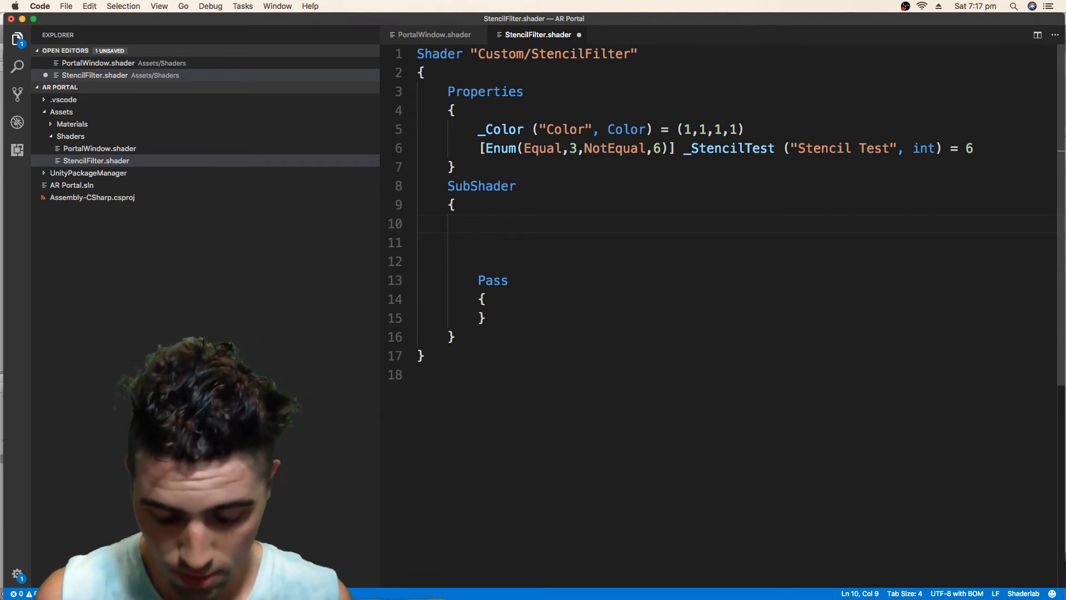
Step: Write Color [_Color] and Stencil { Ref 1 Comp [_StencilTest] } in the SubShader and save the file
{"action": "type", "text": "Color ="}
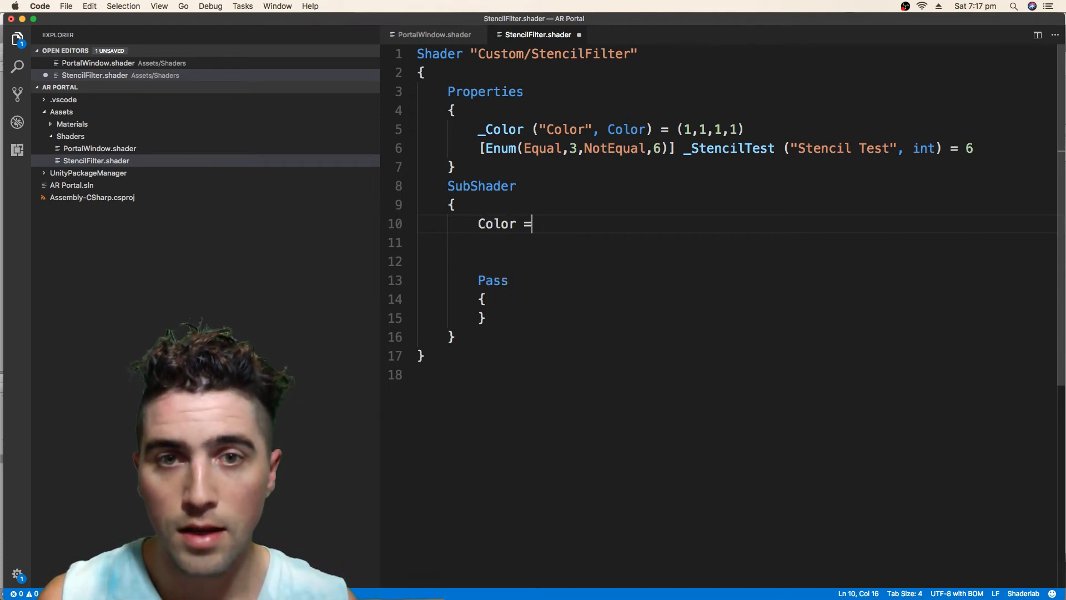
{"action": "type", "text": "[_Color"}
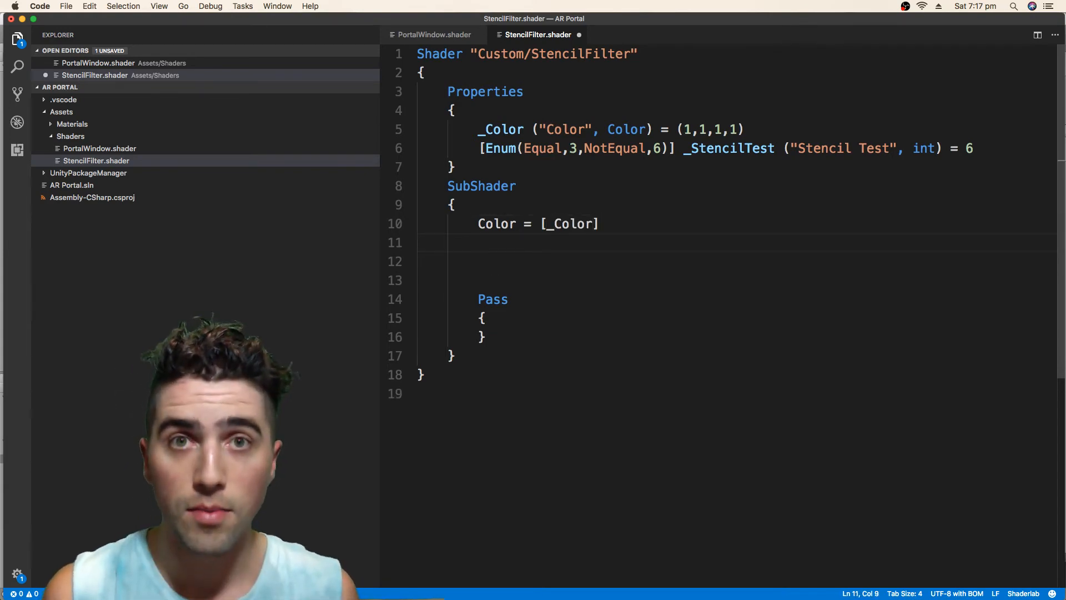
{"action": "type", "text": "Ste"}
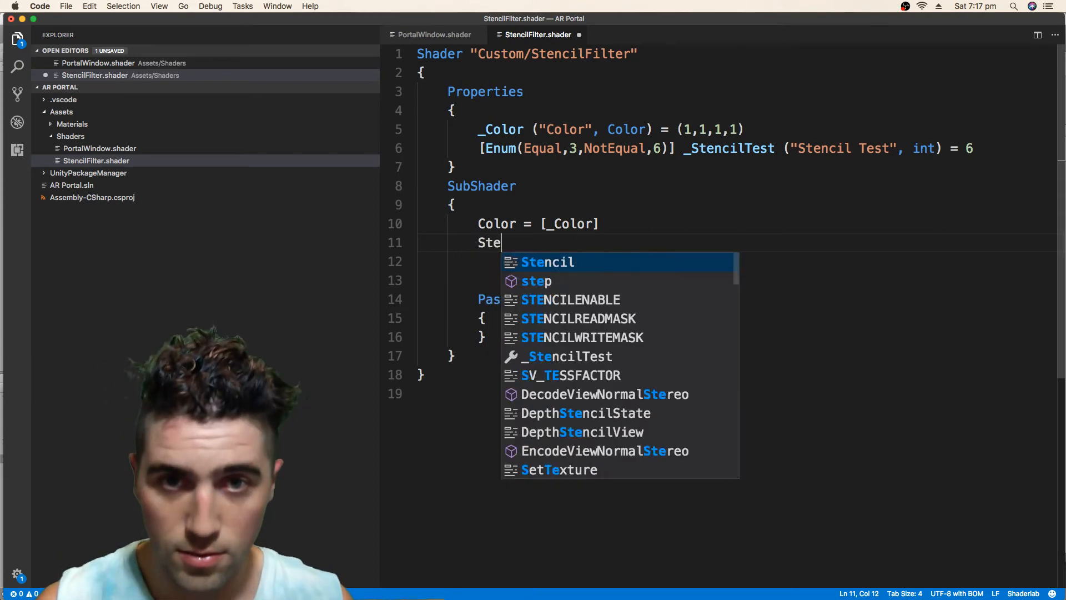
{"action": "type", "text": "ci"}
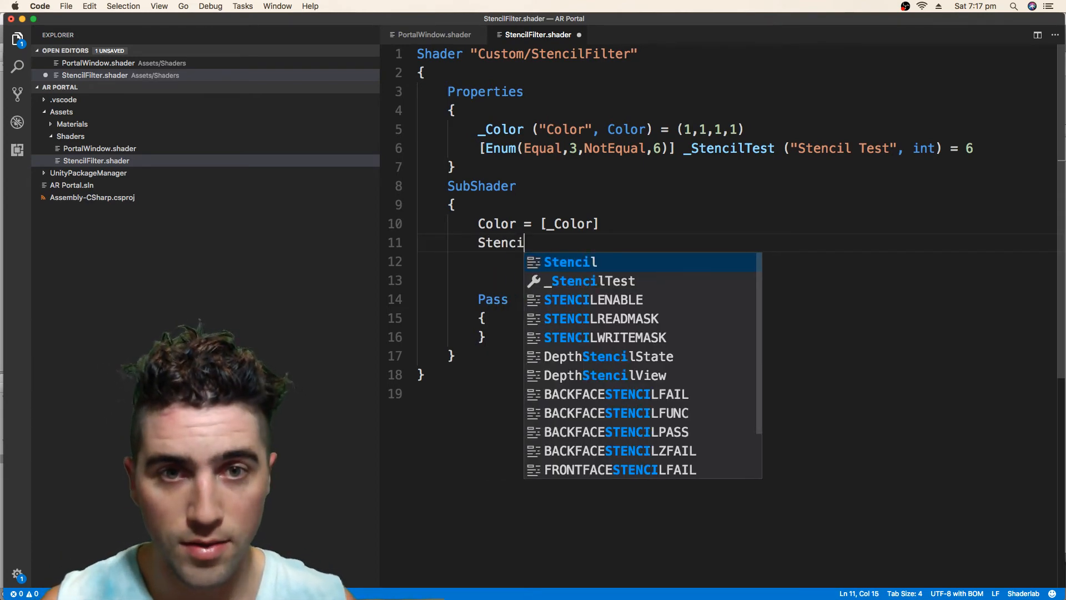
{"action": "type", "text": "{"}
{"action": "left_click", "coordinate": [736, 261]}
{"action": "type", "text": "Ref 1"}
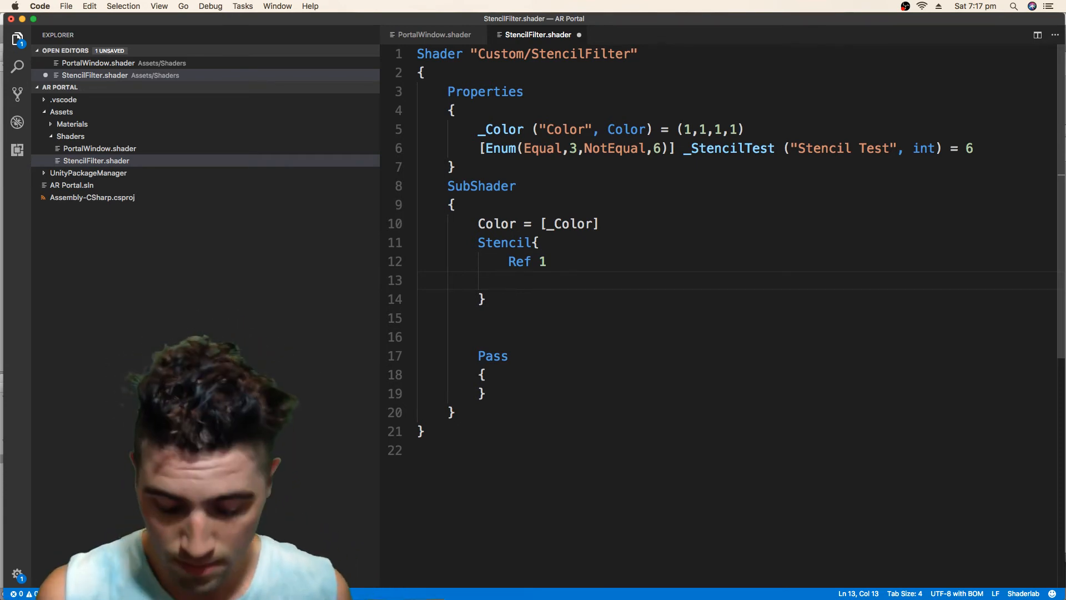
{"action": "type", "text": "Comp"}
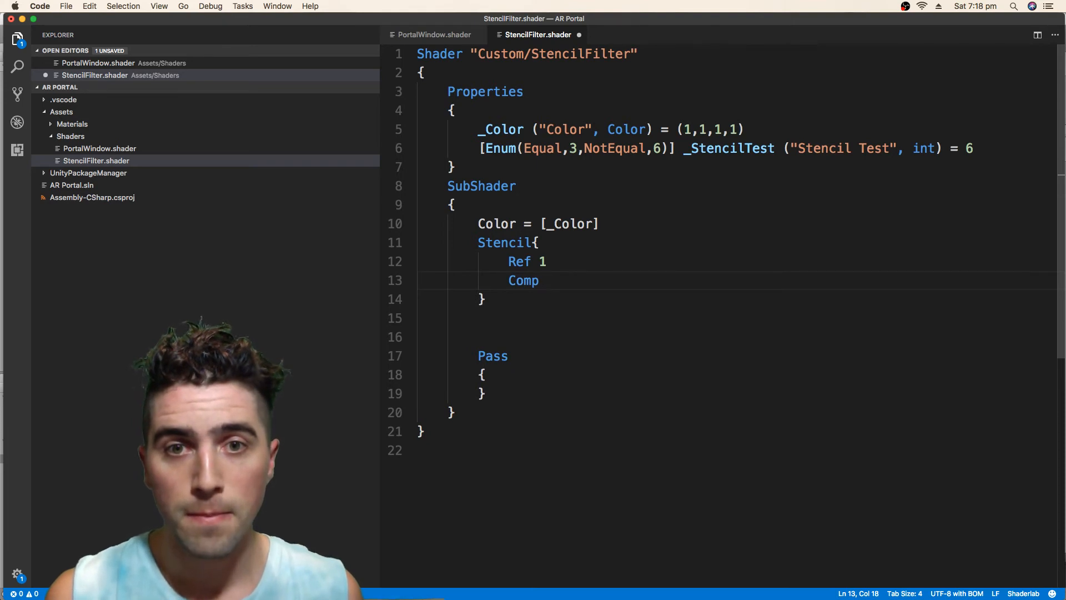
{"action": "type", "text": "[]"}
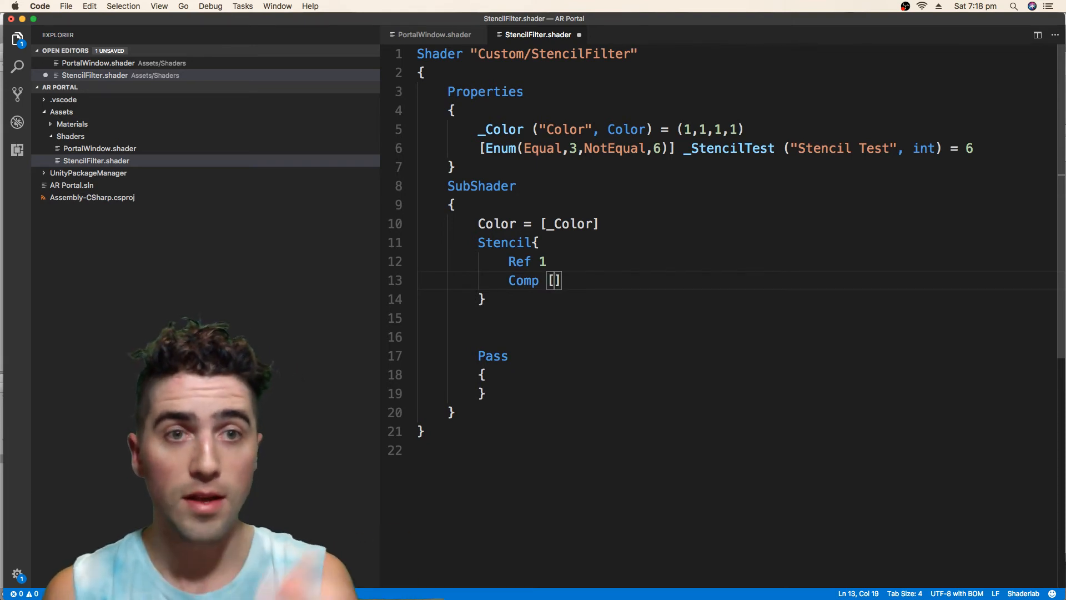
{"action": "type", "text": "StencilTest"}
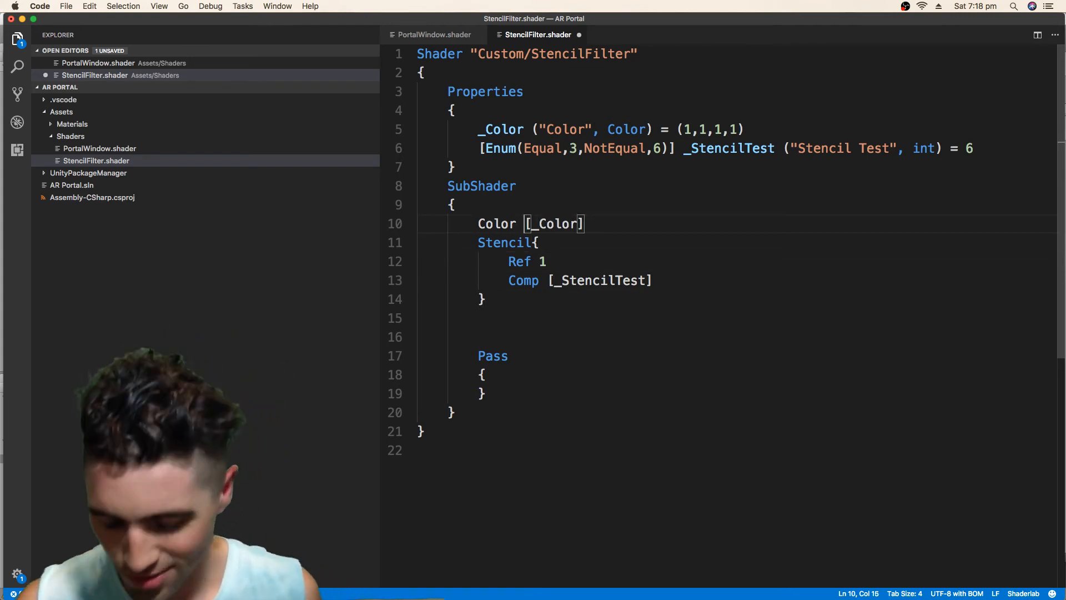
{"action": "key", "text": "cmd+s"}
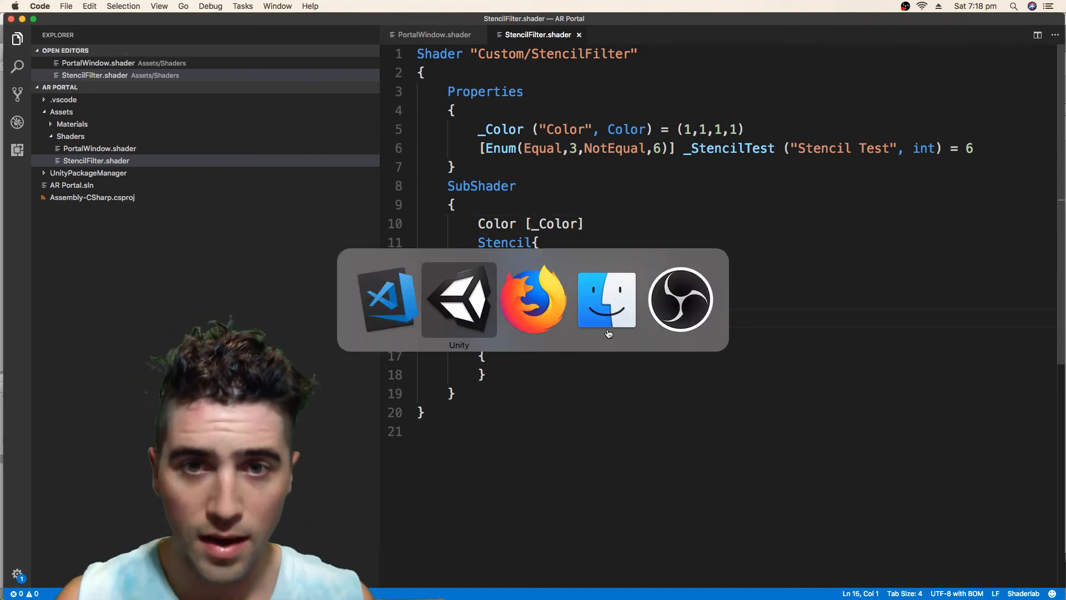
Step: Back in Unity, create a new material named Stencil Filter inside Assets/Materials
{"action": "left_click", "coordinate": [459, 299]}
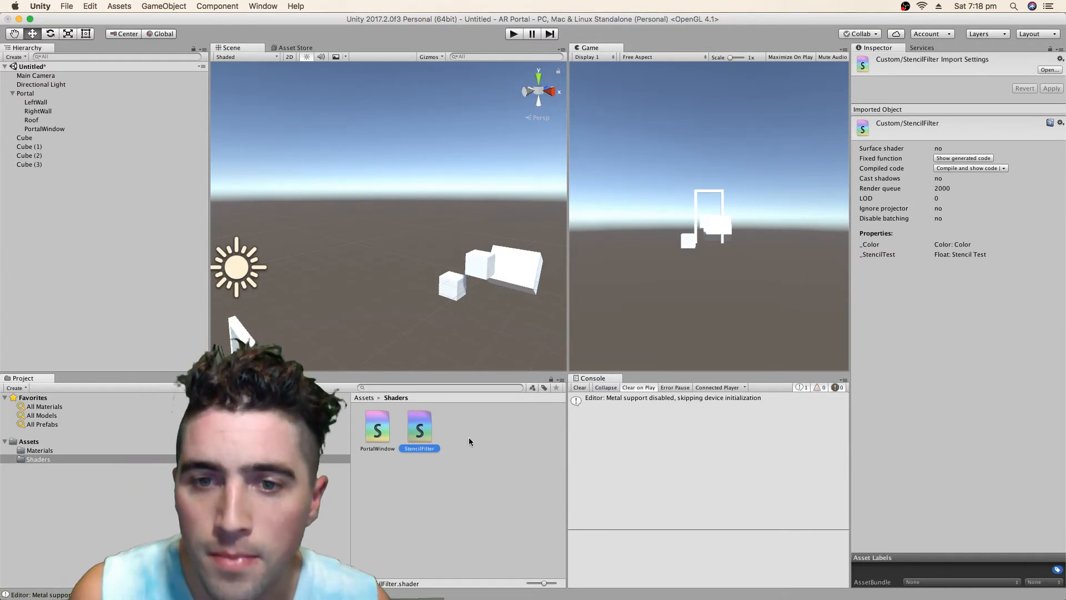
{"action": "left_click", "coordinate": [39, 450]}
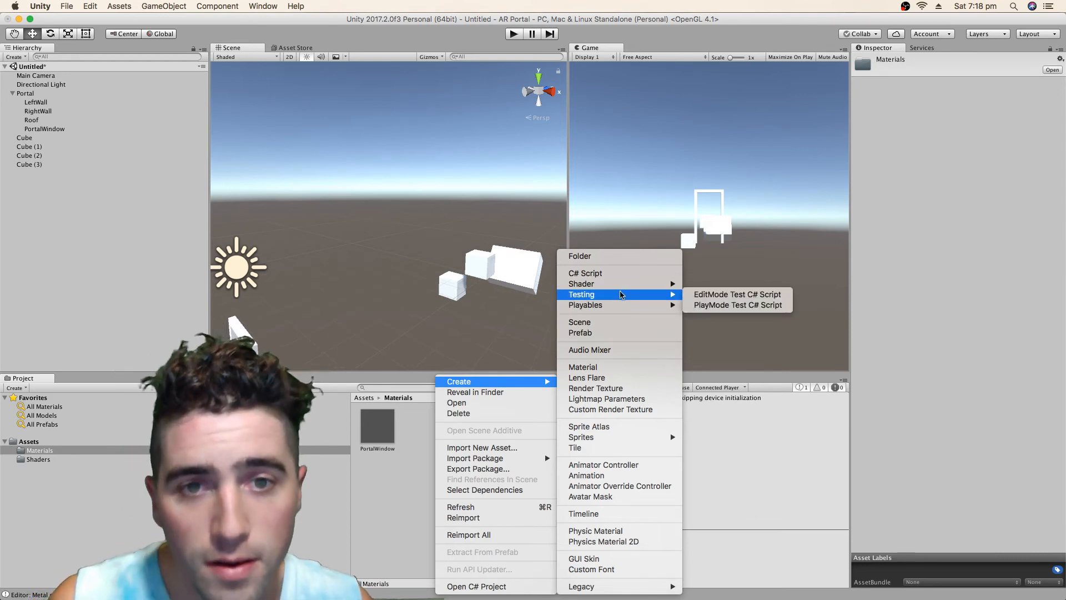
{"action": "mouse_move", "coordinate": [619, 374]}
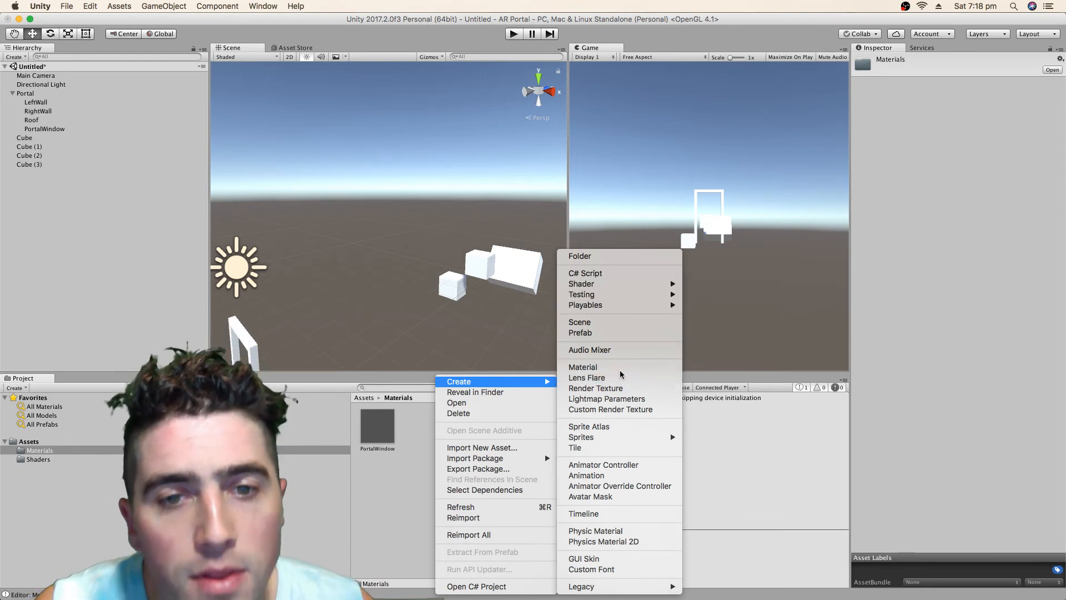
{"action": "left_click", "coordinate": [582, 366]}
{"action": "type", "text": "Stencil Filter"}
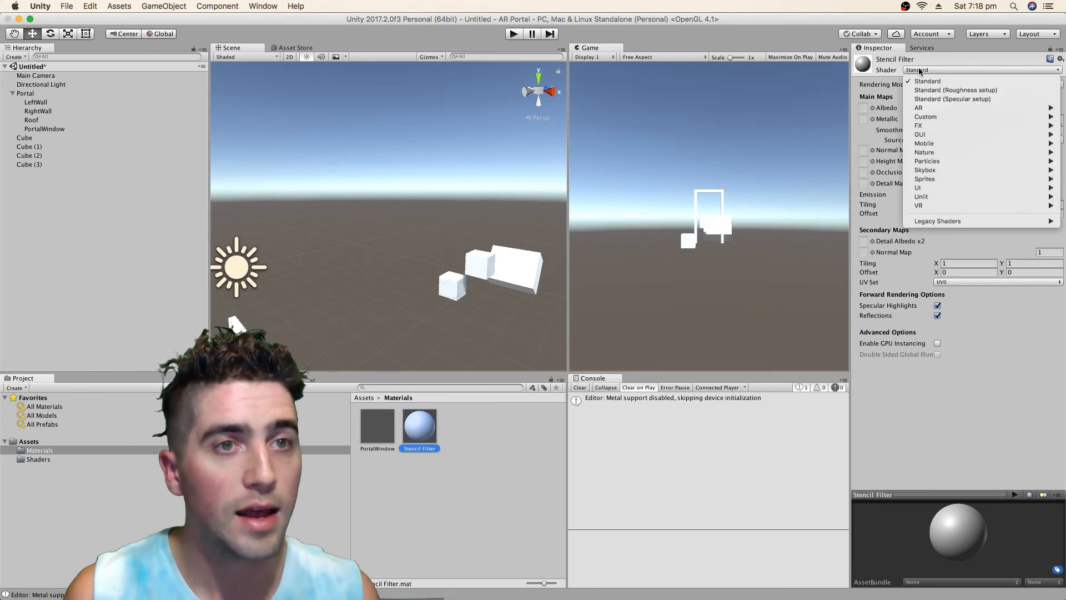
{"action": "mouse_move", "coordinate": [925, 117]}
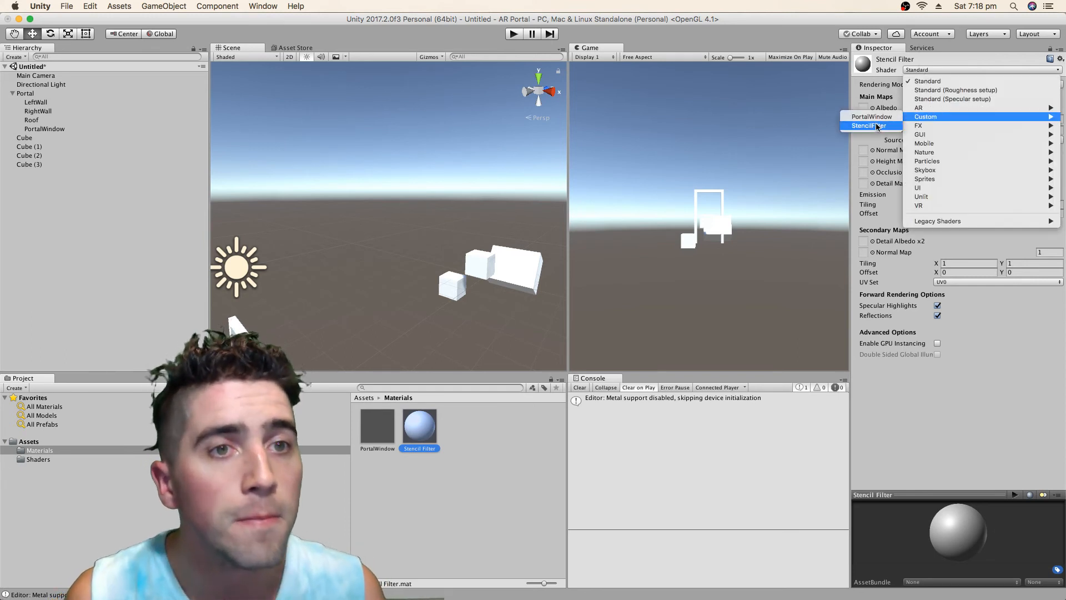
Step: Set the material's shader to Custom/StencilFilter and pick a bright aqua for its Color
{"action": "left_click", "coordinate": [925, 116]}
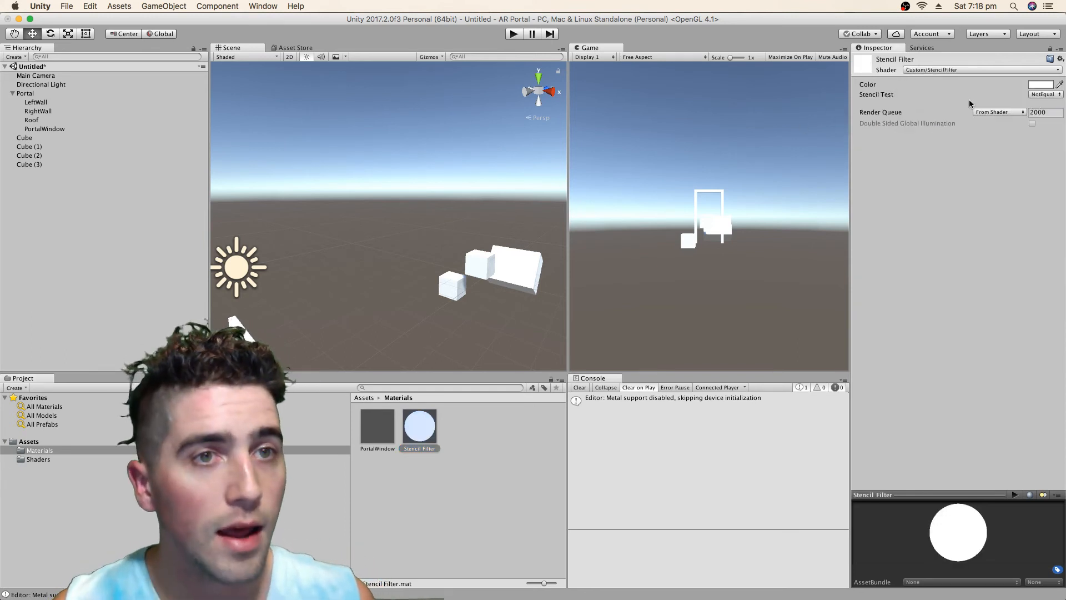
{"action": "left_click", "coordinate": [1038, 85]}
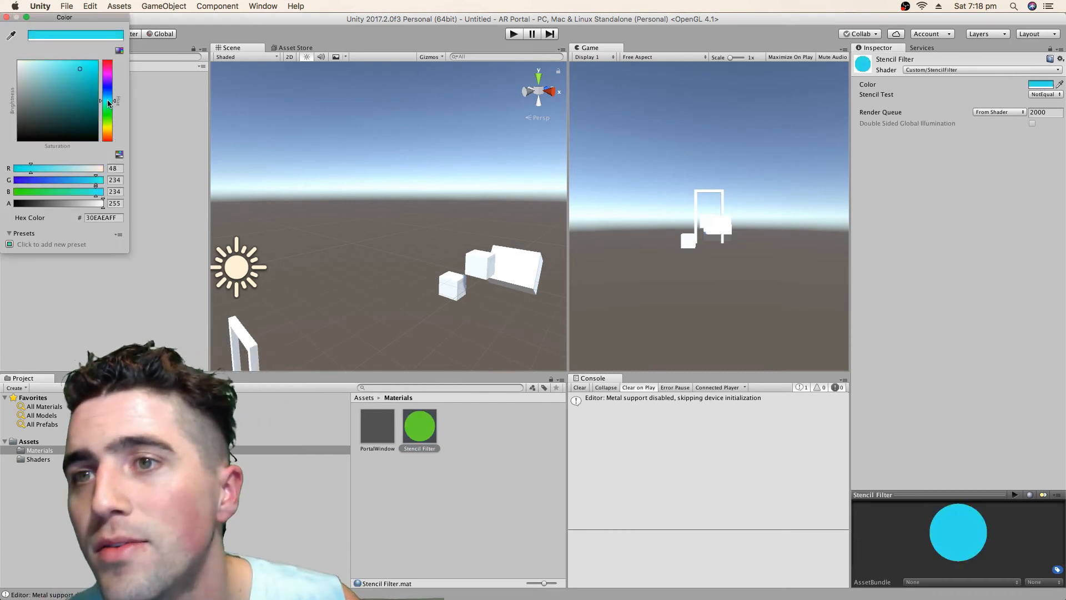
{"action": "left_click_drag", "start_coordinate": [68, 180], "coordinate": [63, 179]}
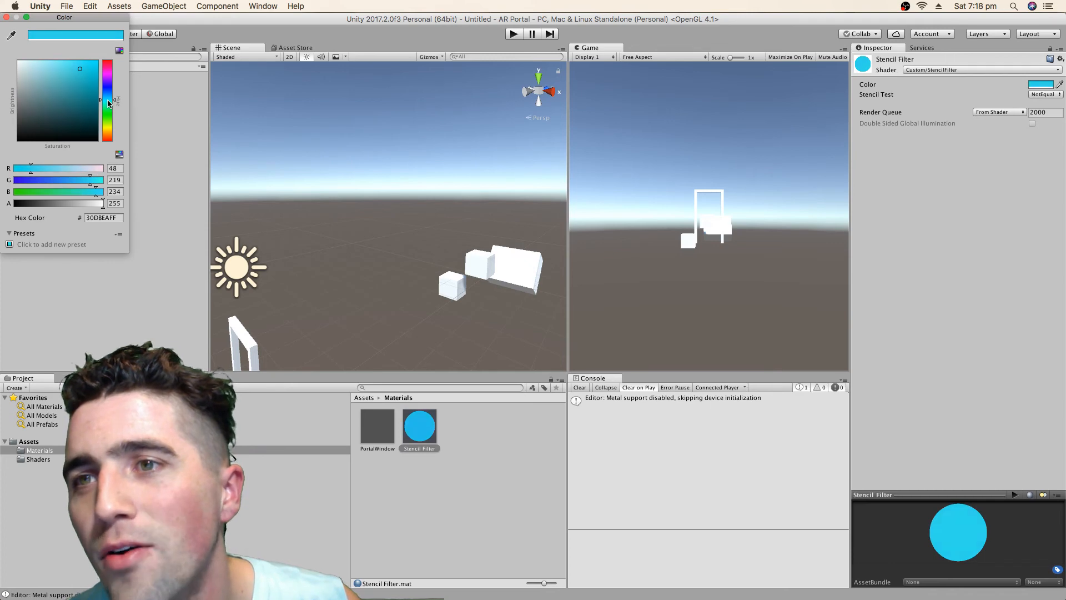
{"action": "left_click", "coordinate": [89, 65]}
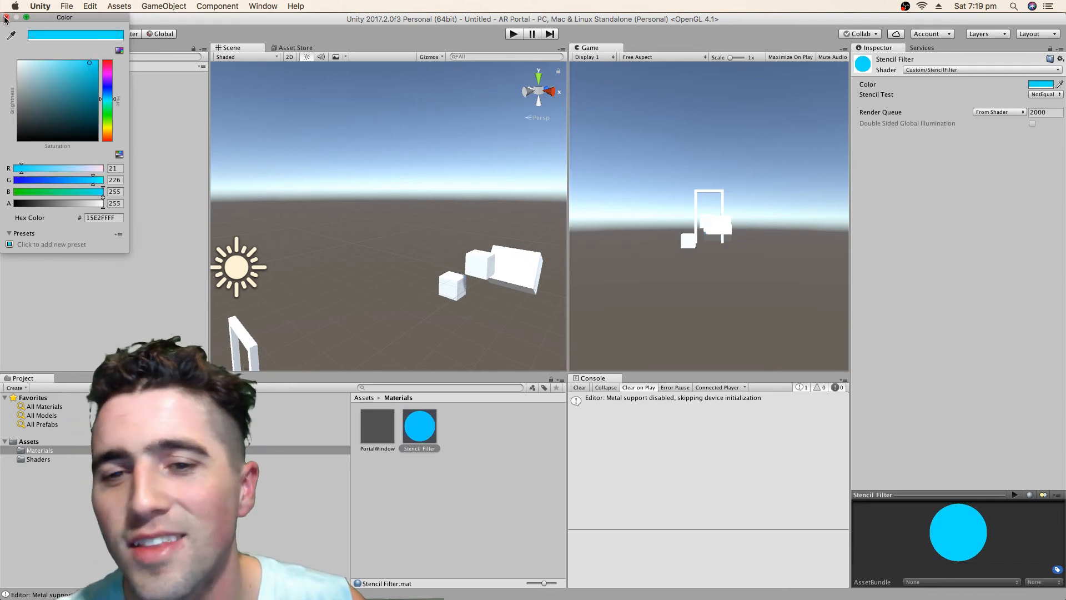
{"action": "left_click", "coordinate": [419, 426]}
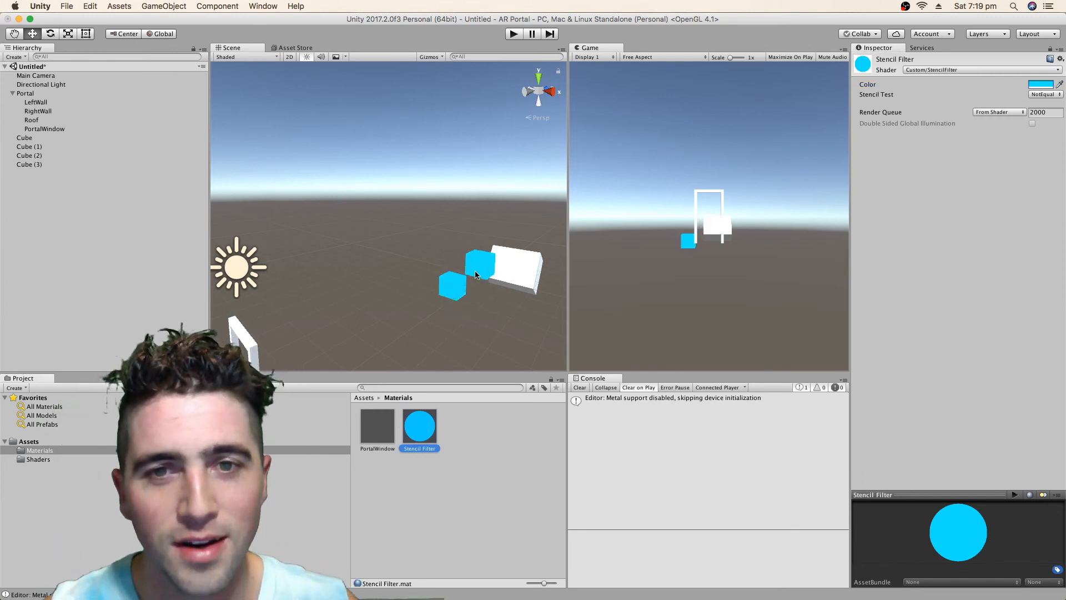
Step: Drop the Stencil Filter material onto the cubes and set its Stencil Test to Equal
{"action": "left_click_drag", "start_coordinate": [420, 422], "coordinate": [526, 278]}
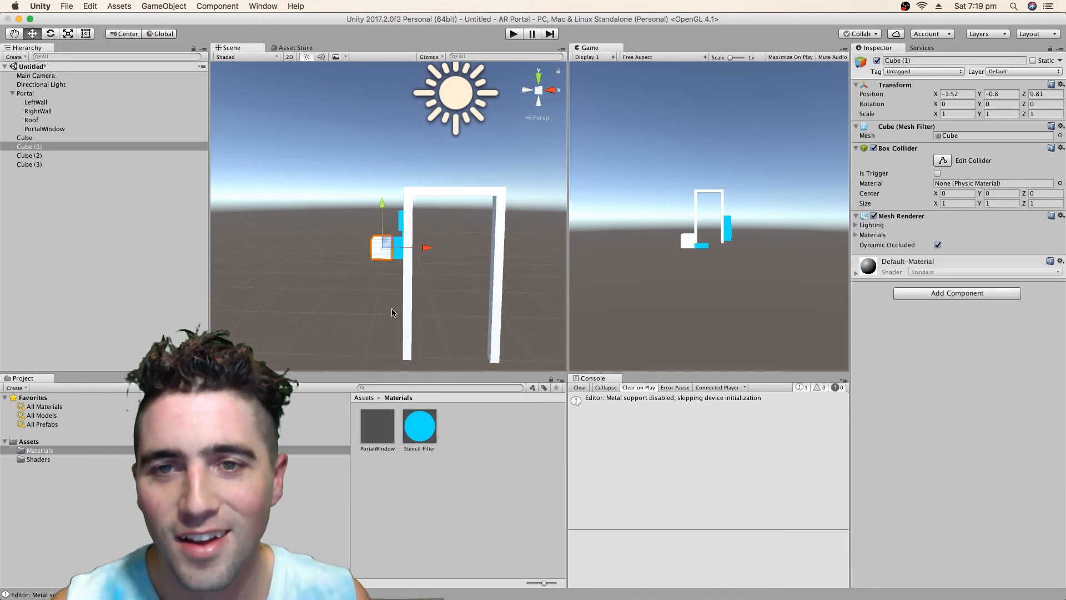
{"action": "left_click_drag", "start_coordinate": [420, 425], "coordinate": [383, 248]}
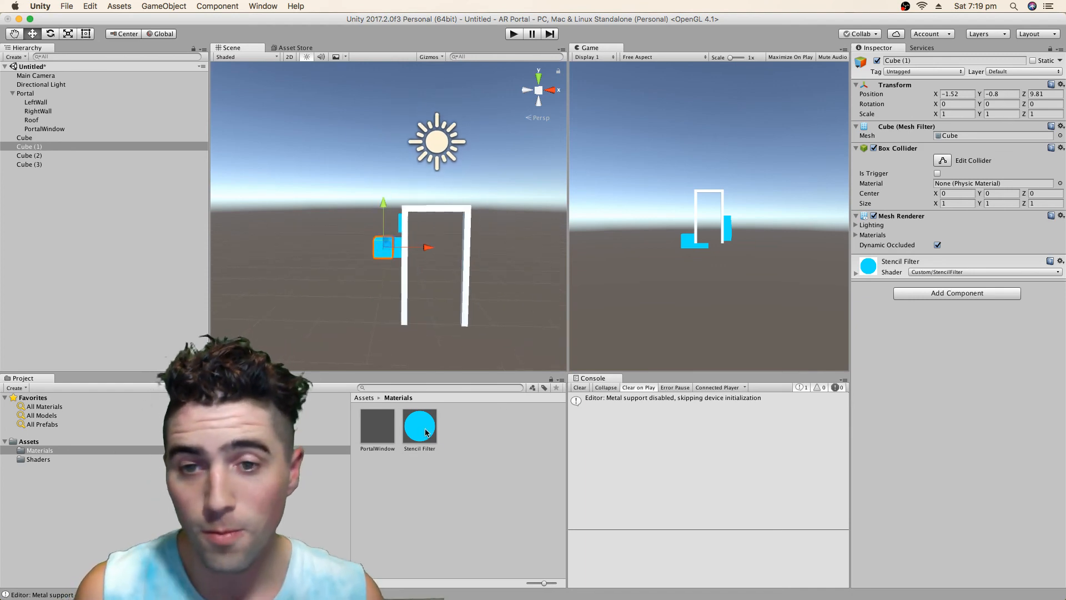
{"action": "left_click", "coordinate": [420, 425]}
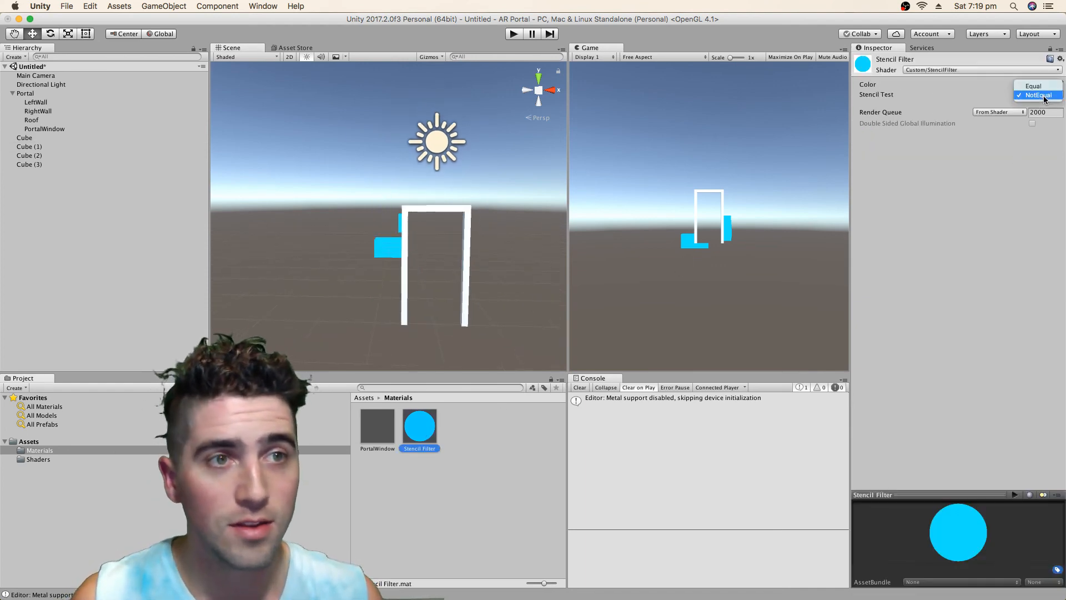
{"action": "left_click", "coordinate": [1034, 86]}
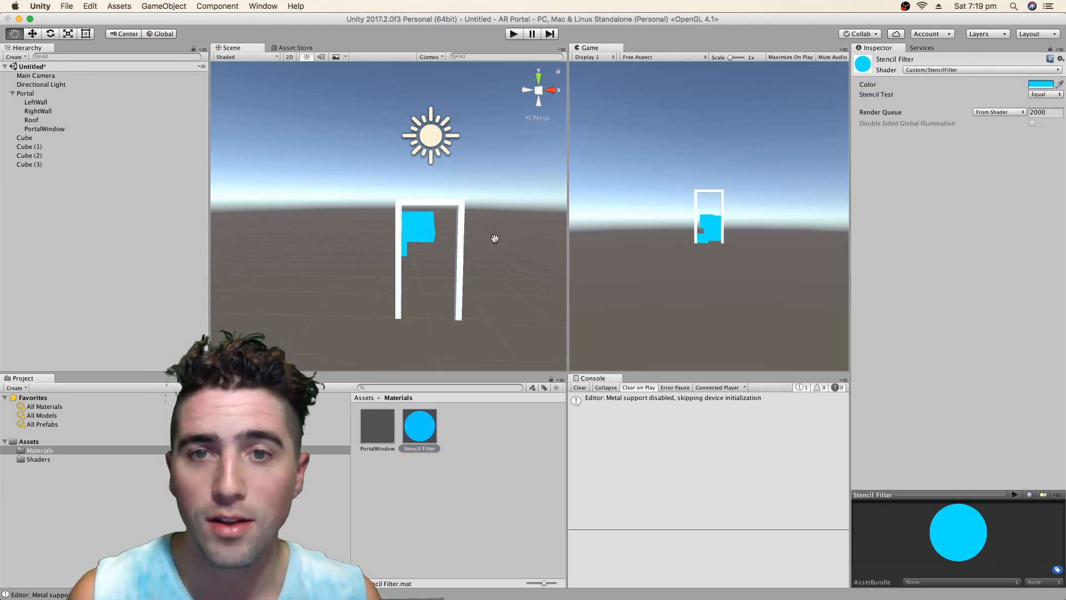